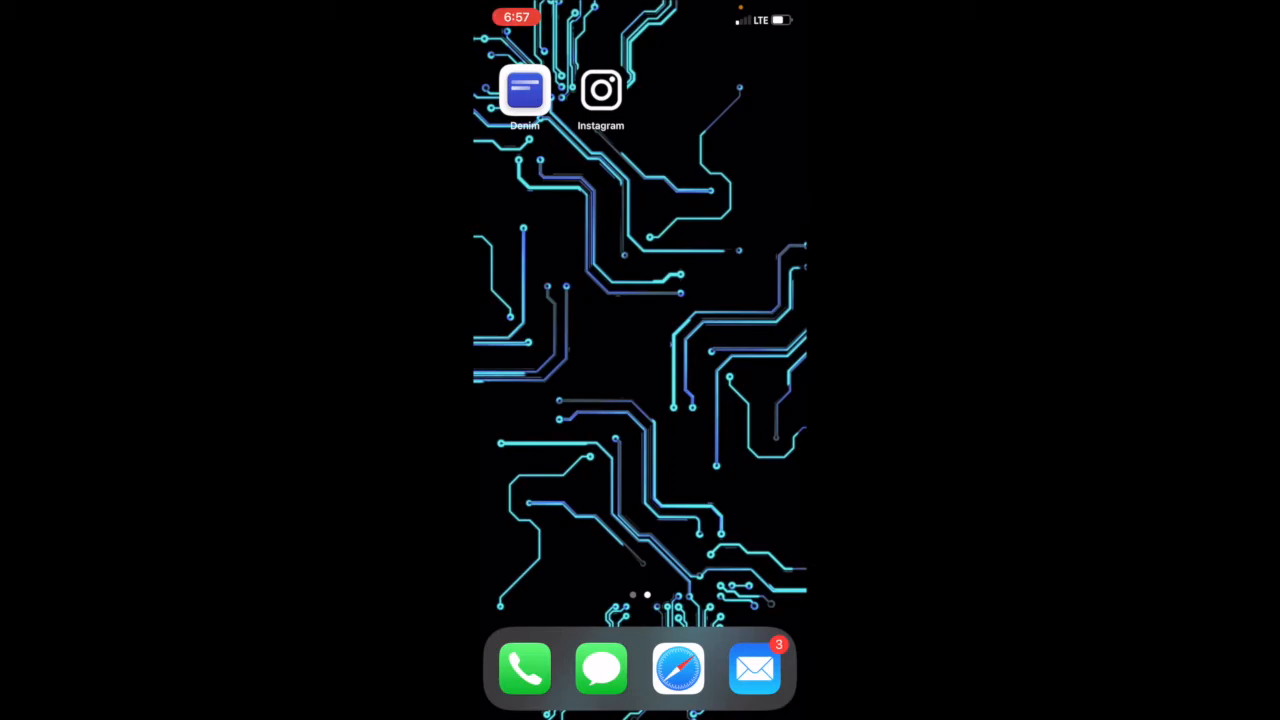
Swipe to the home screen page that contains the iThemes app.
{"action": "scroll", "scroll_direction": "right", "scroll_amount": 3}
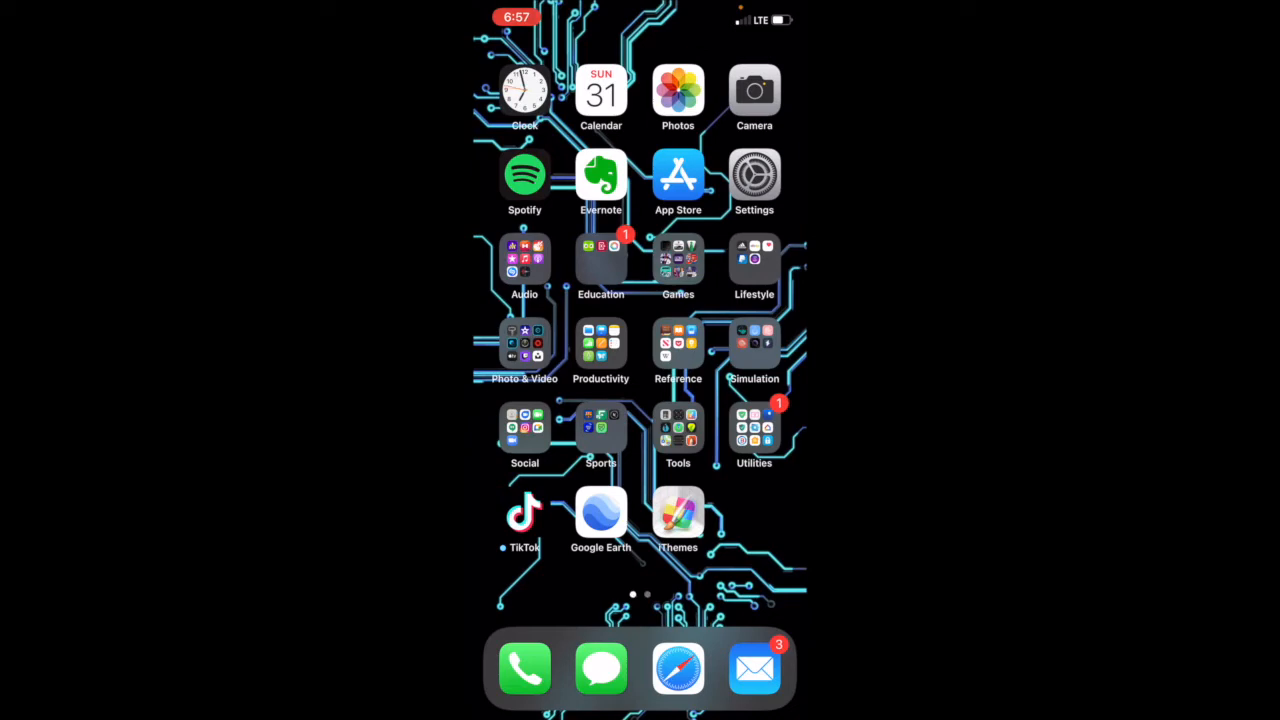
Launch iThemes and browse down through its gallery of icon themes.
{"action": "left_click", "coordinate": [678, 516]}
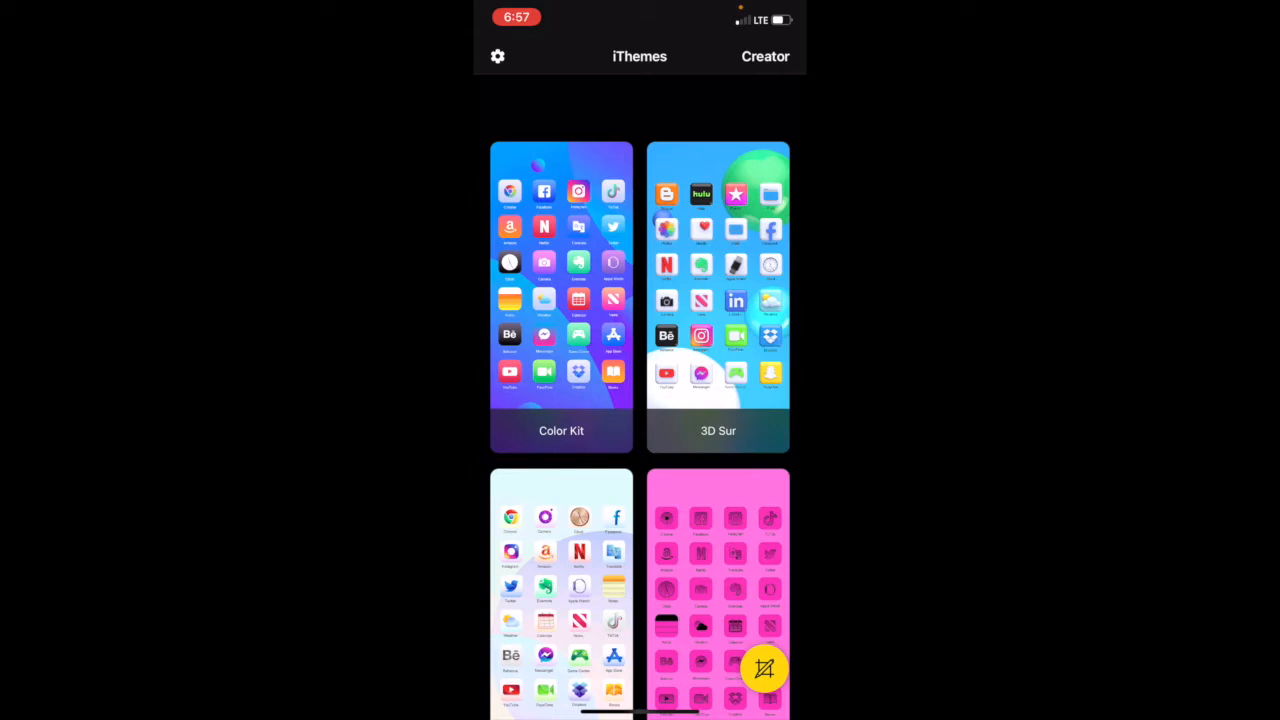
{"action": "scroll", "scroll_direction": "down", "scroll_amount": 3}
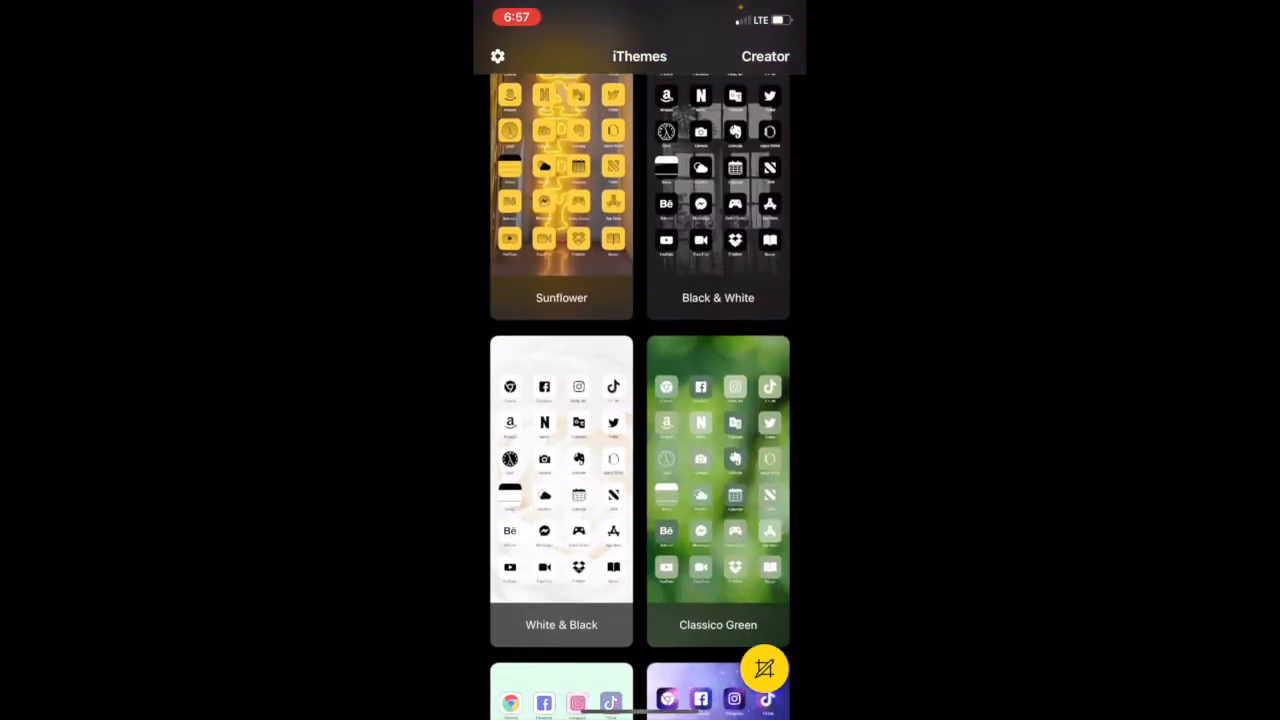
{"action": "scroll", "scroll_direction": "down", "scroll_amount": 3}
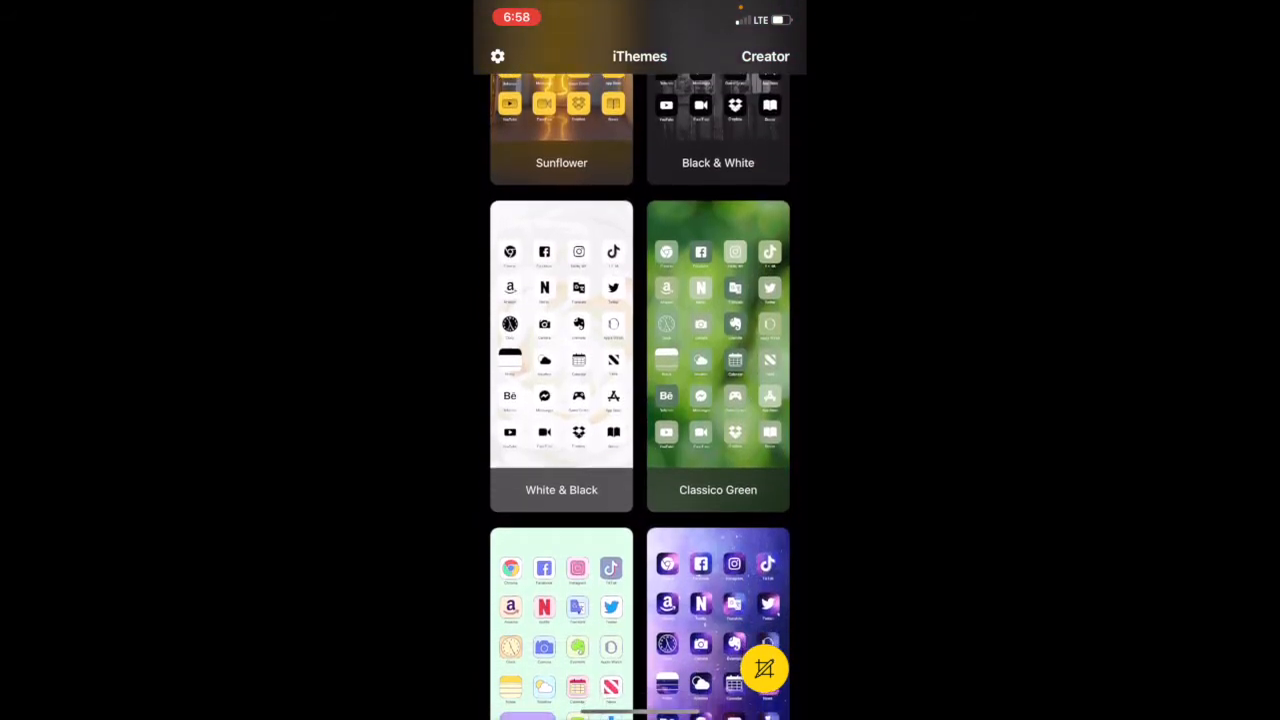
{"action": "scroll", "scroll_direction": "down", "scroll_amount": 3}
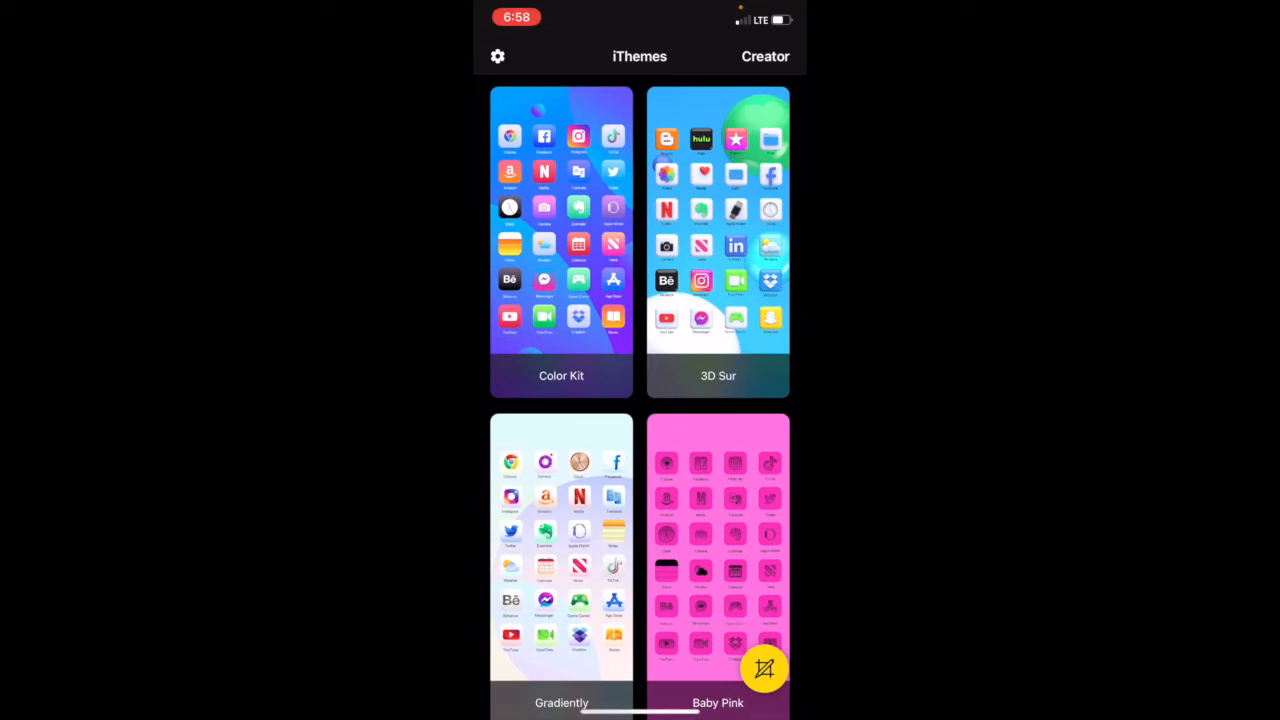
{"action": "scroll", "scroll_direction": "down", "scroll_amount": 3}
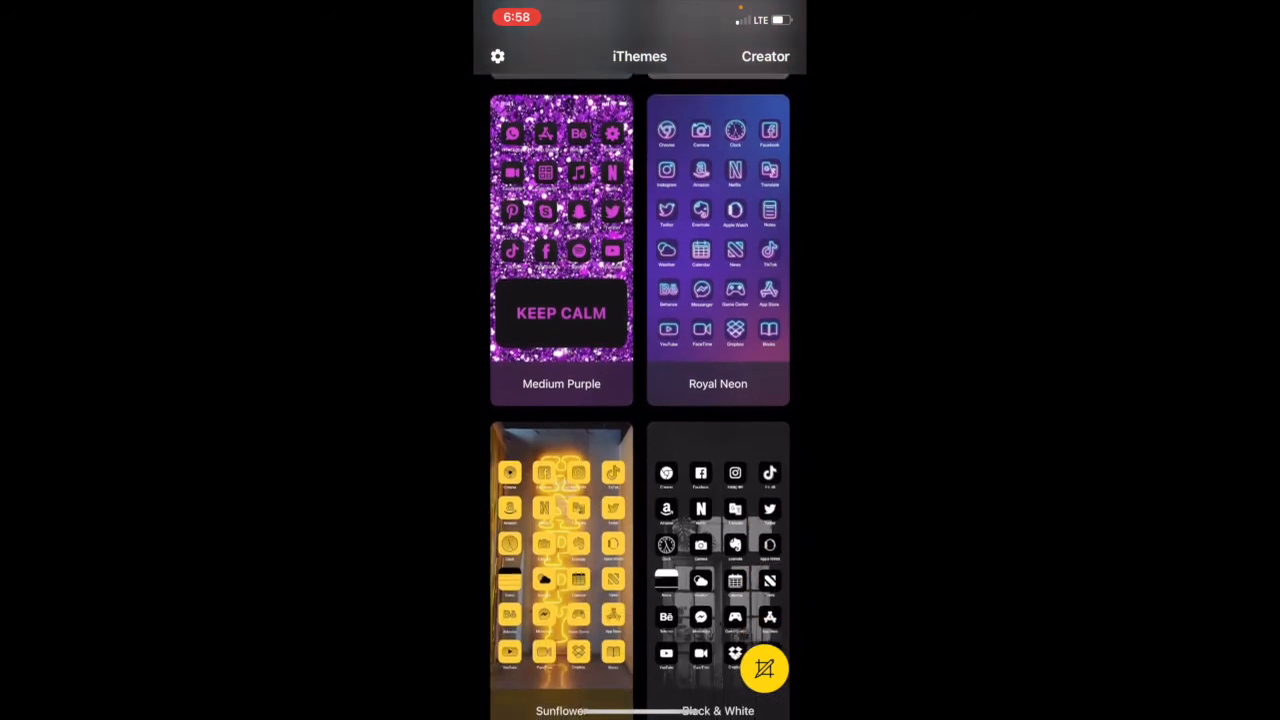
{"action": "scroll", "scroll_direction": "down", "scroll_amount": 3}
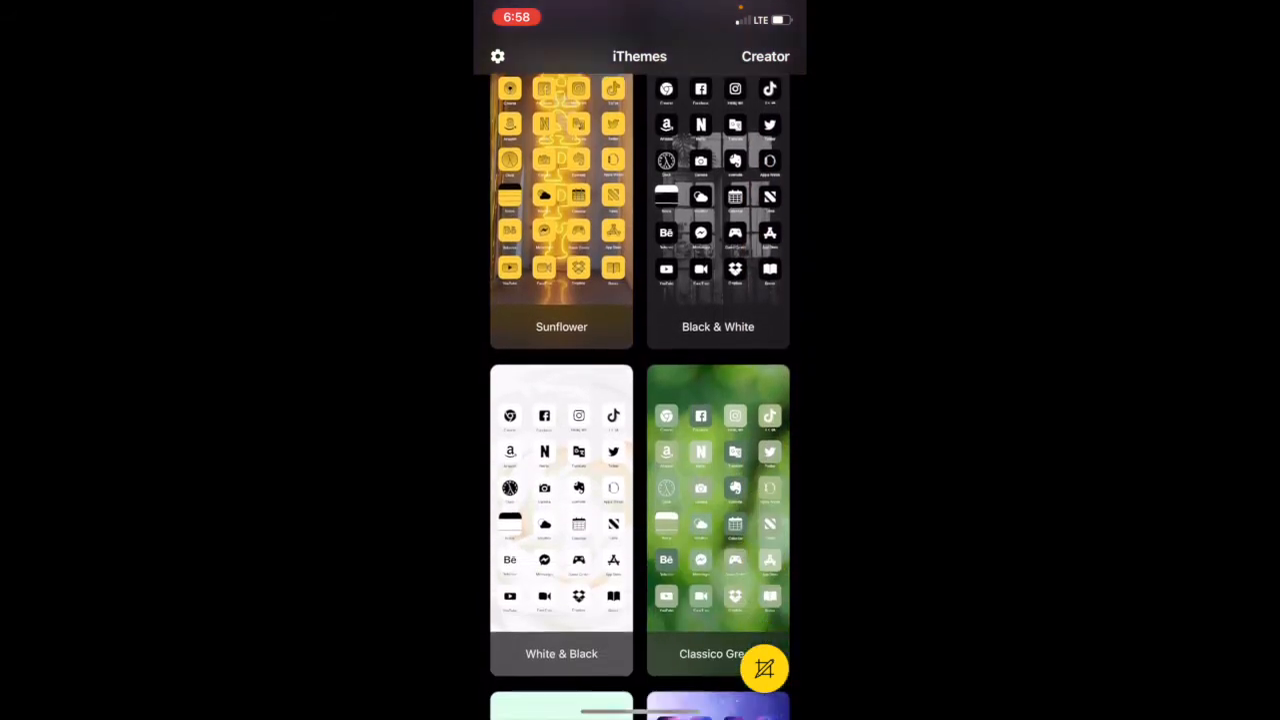
Preview the White & Black theme (50 icons, 4 wallpapers) and return to the gallery.
{"action": "left_click", "coordinate": [560, 510]}
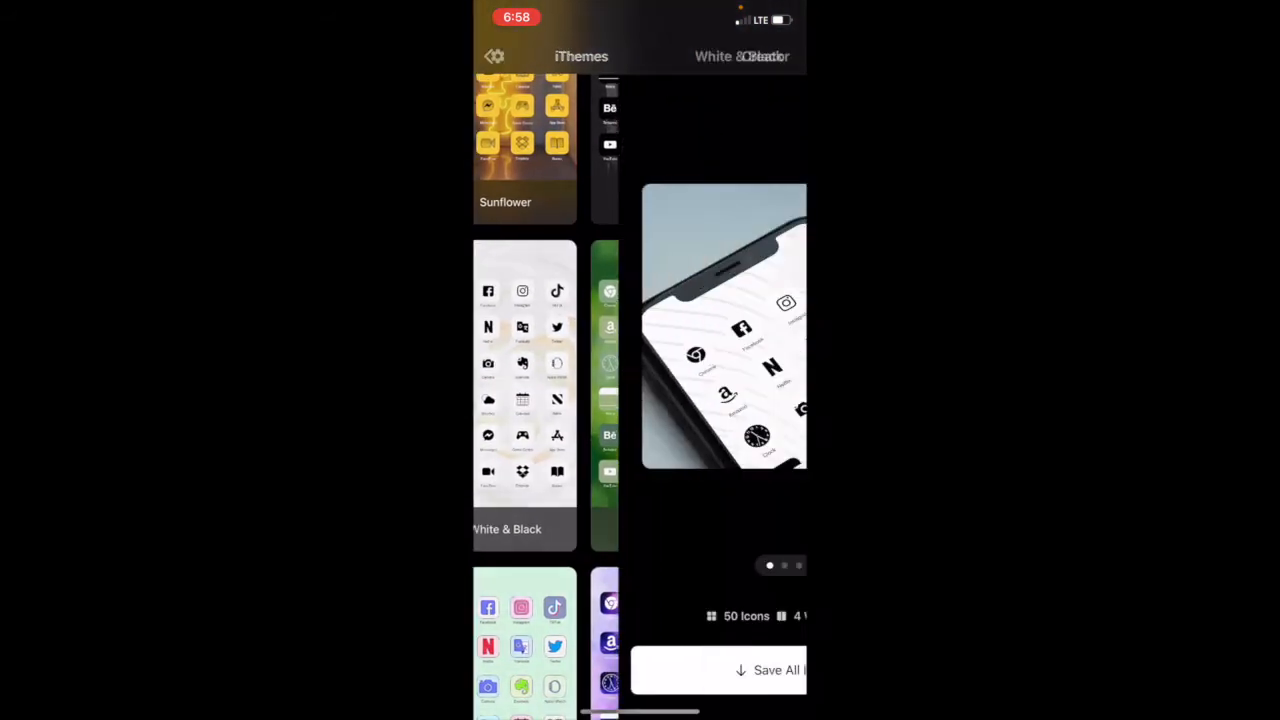
{"action": "left_click", "coordinate": [524, 390]}
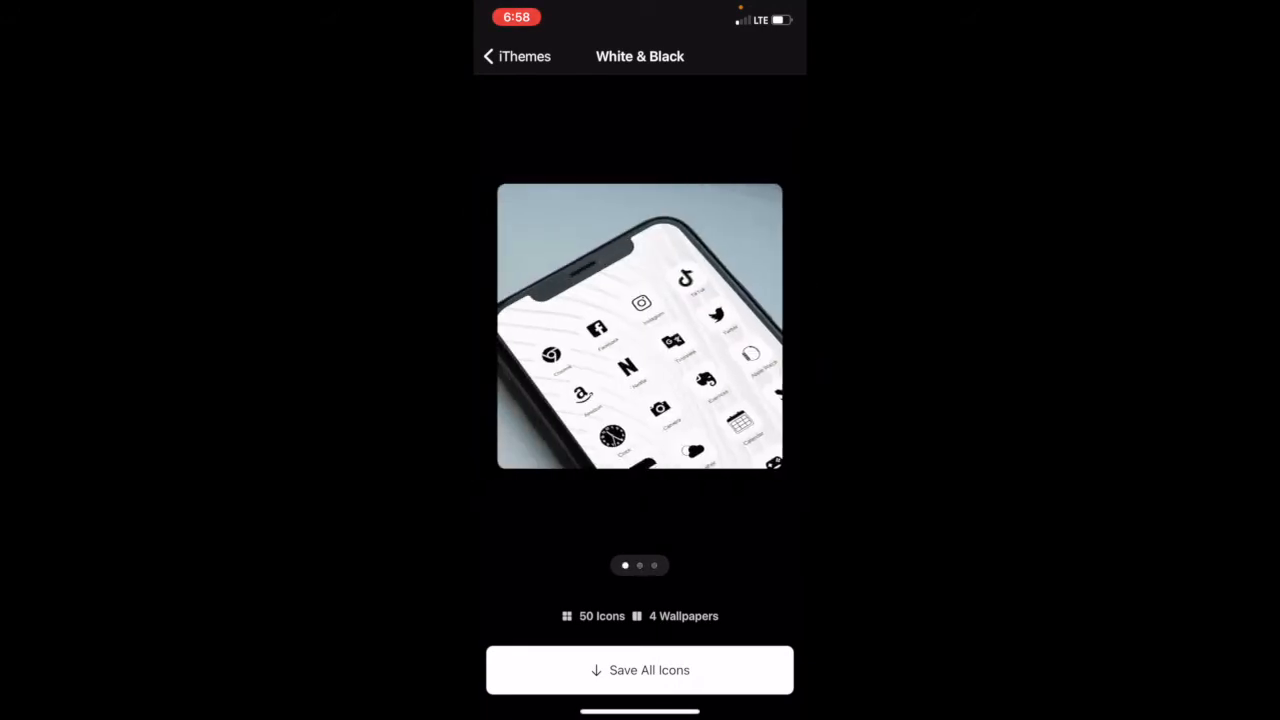
{"action": "left_click", "coordinate": [640, 670]}
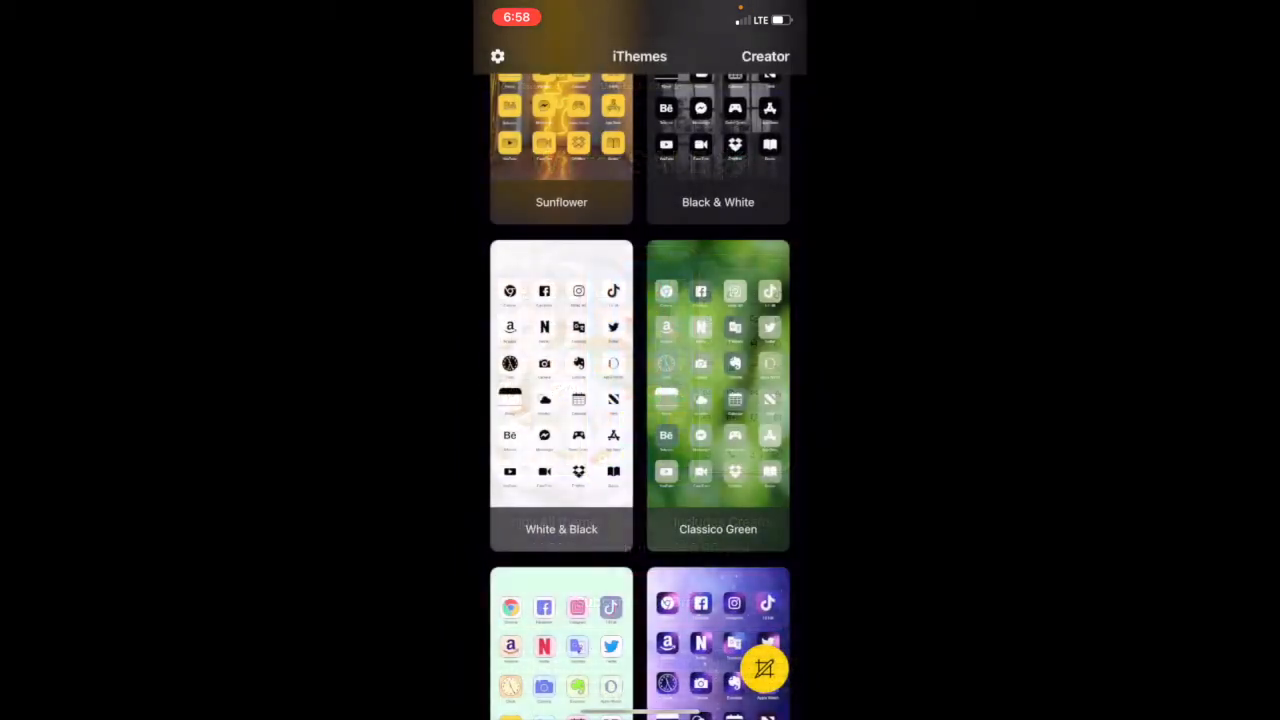
Start a new icon in Creator, review its Font, Move, Rotate and Shadow controls, and begin editing its text and glyph.
{"action": "scroll", "scroll_direction": "down", "scroll_amount": 3}
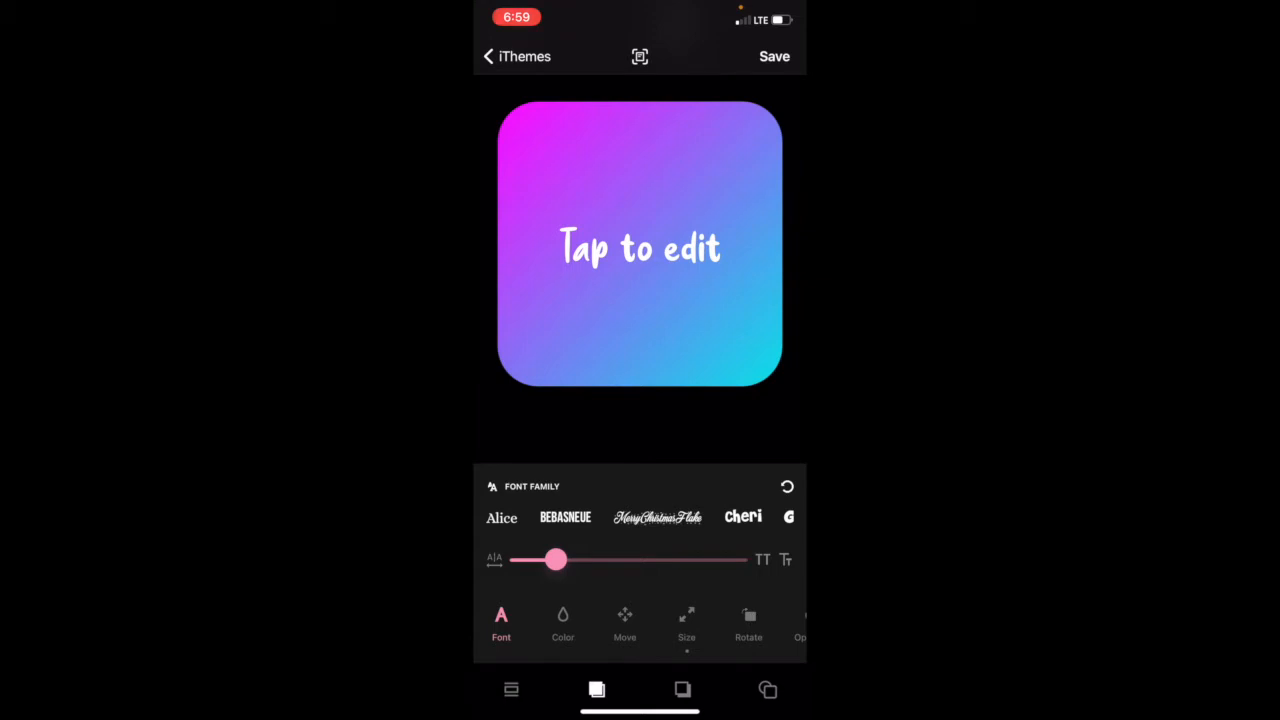
{"action": "scroll", "scroll_direction": "left", "scroll_amount": 3}
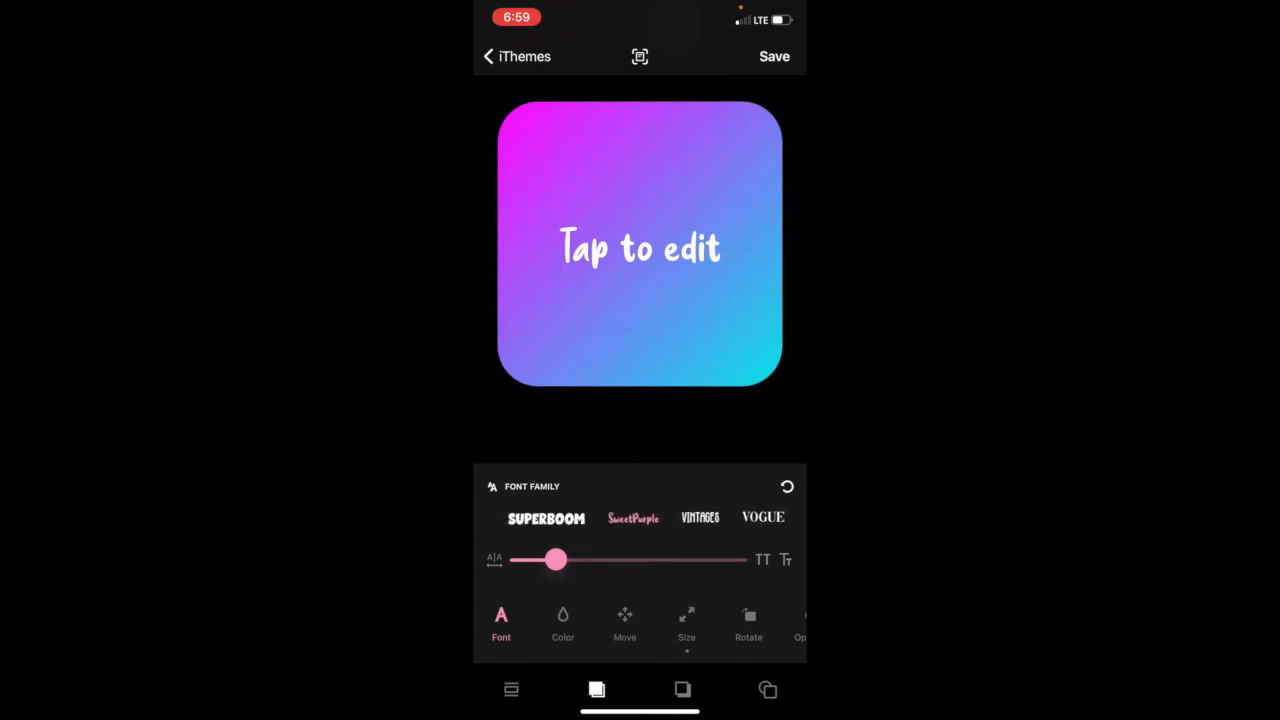
{"action": "left_click", "coordinate": [624, 620]}
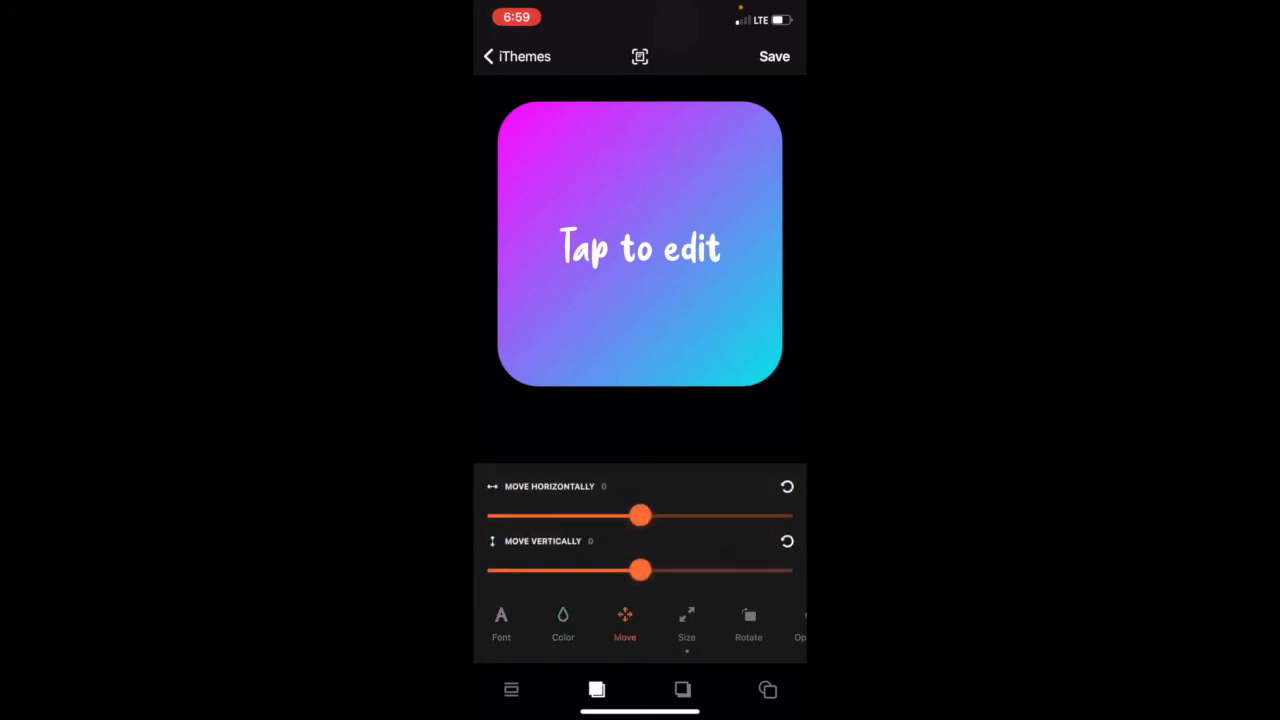
{"action": "left_click", "coordinate": [748, 620]}
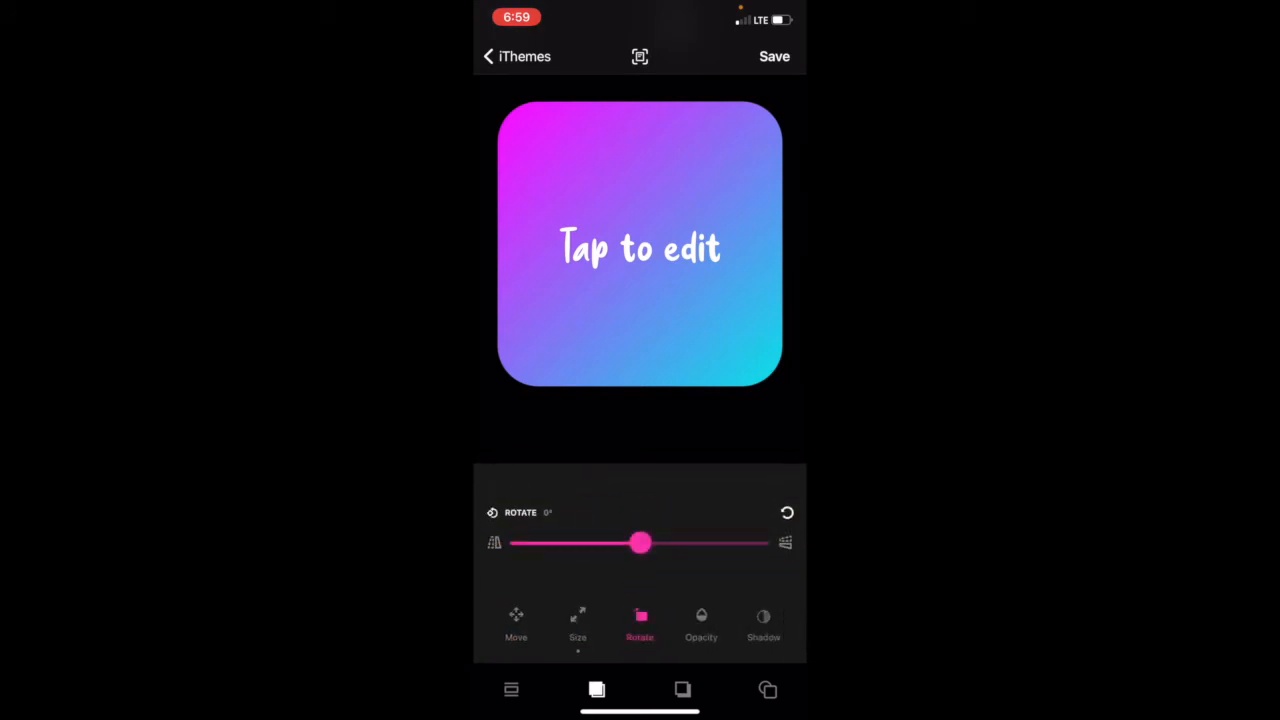
{"action": "left_click", "coordinate": [764, 624]}
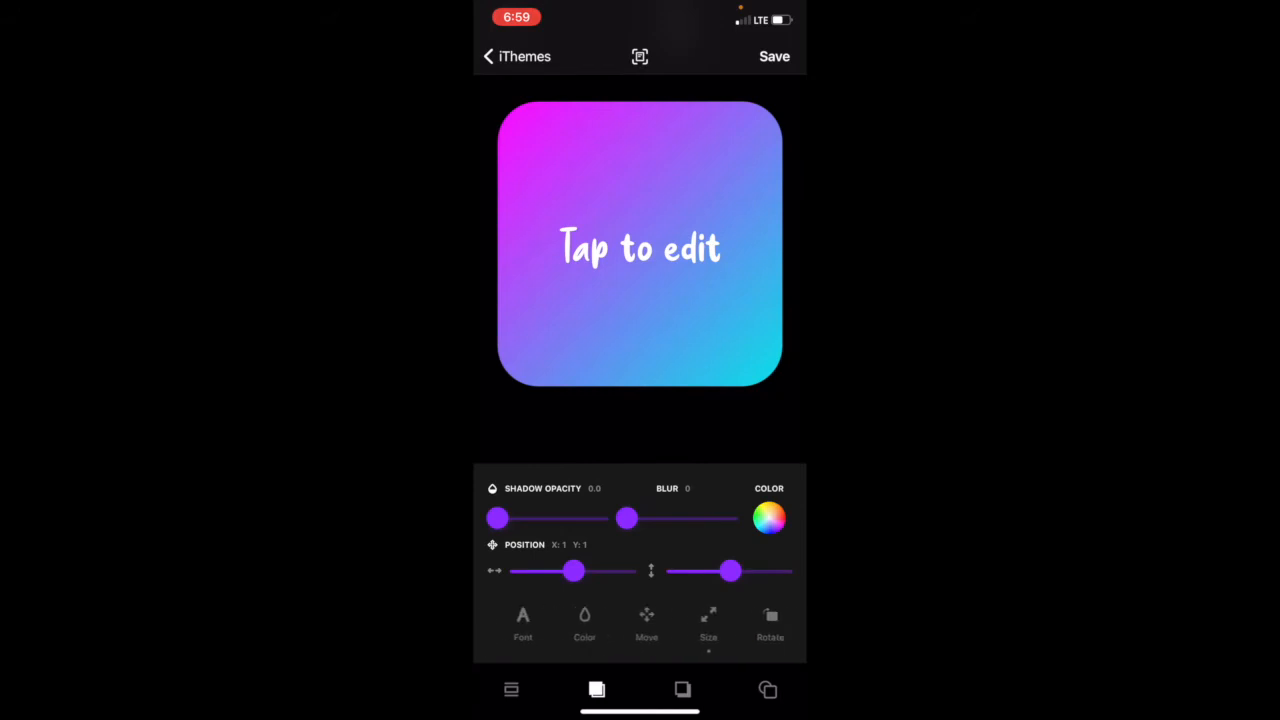
{"action": "left_click", "coordinate": [500, 624]}
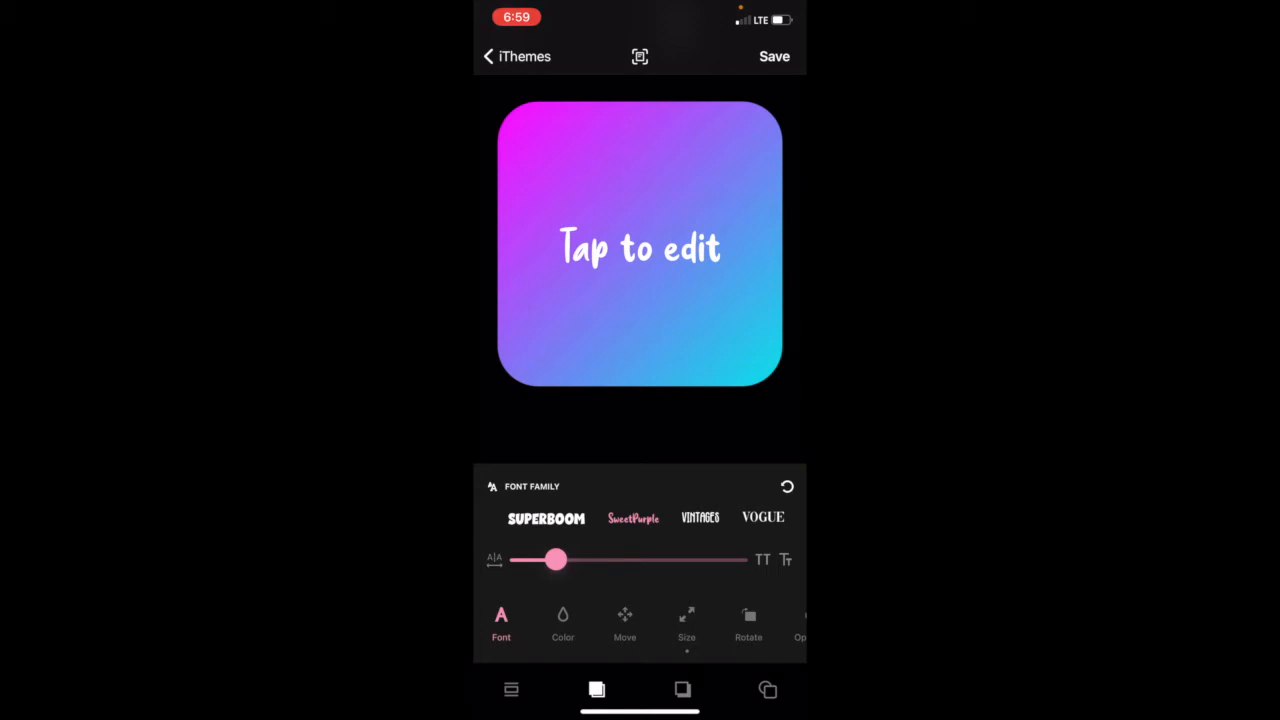
{"action": "left_click", "coordinate": [640, 244]}
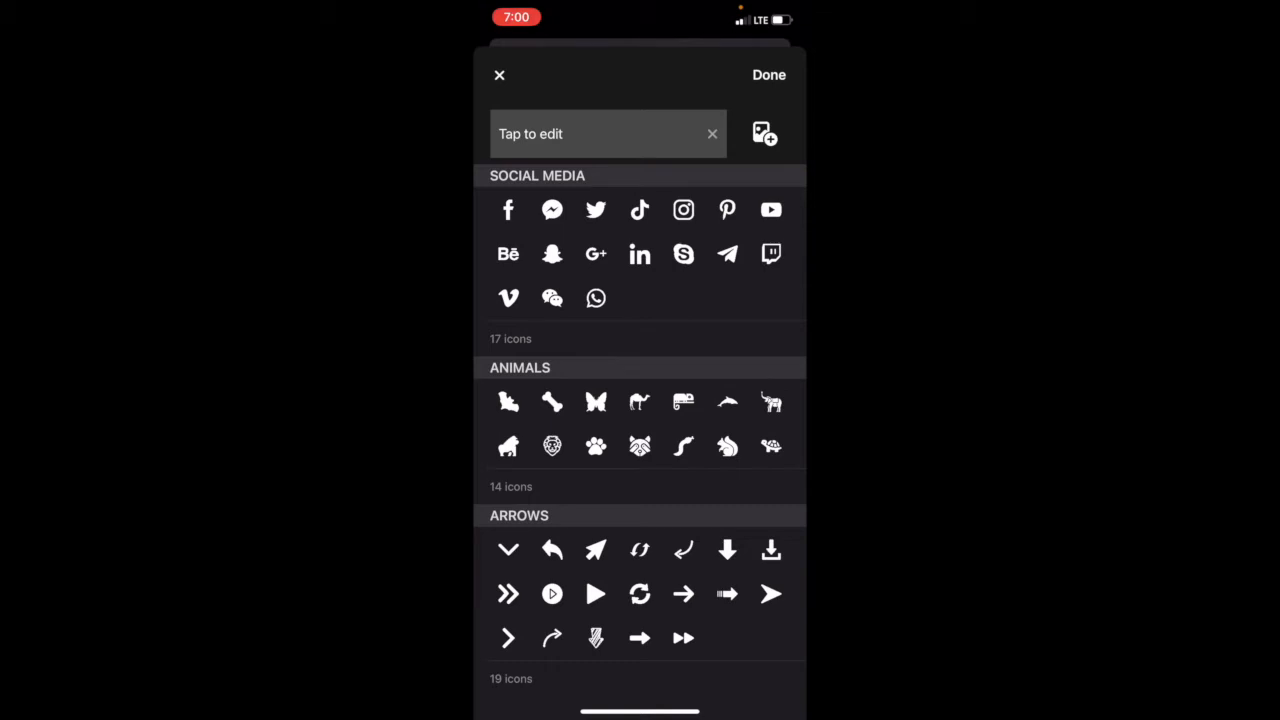
Replace the placeholder text with the Instagram glyph from the Social Media set.
{"action": "scroll", "scroll_direction": "down", "scroll_amount": 3}
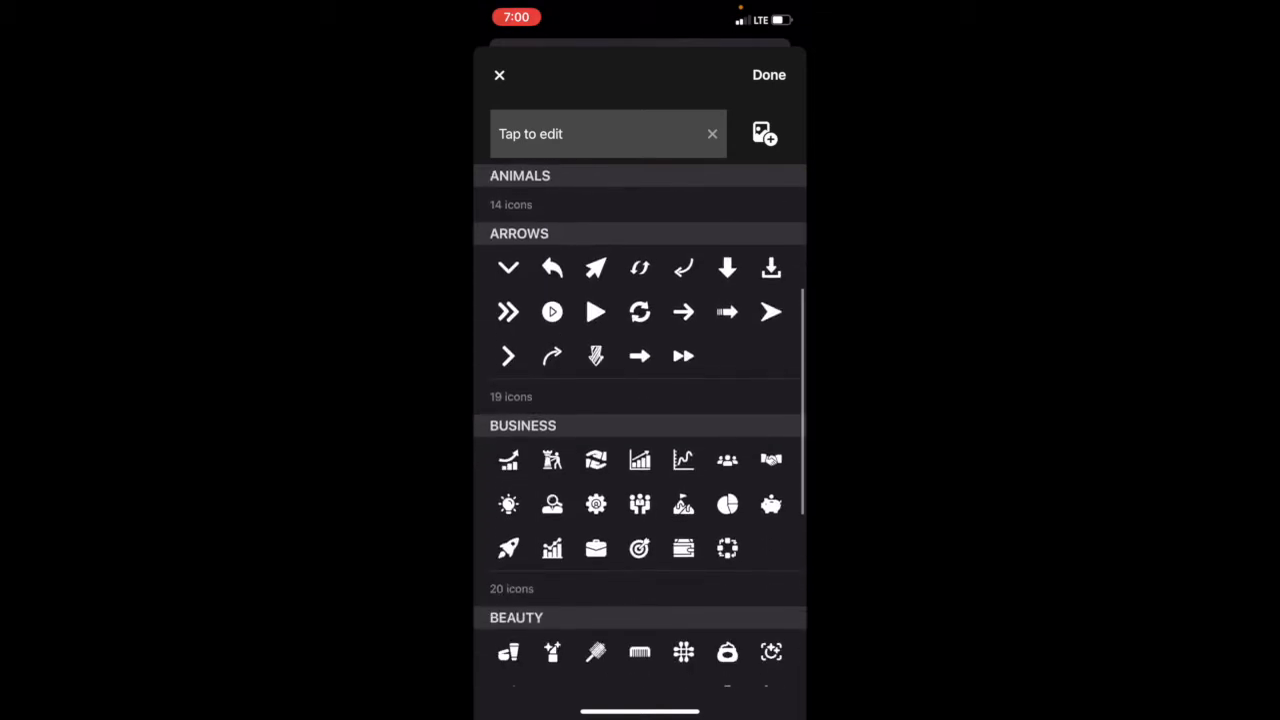
{"action": "scroll", "scroll_direction": "down", "scroll_amount": 3}
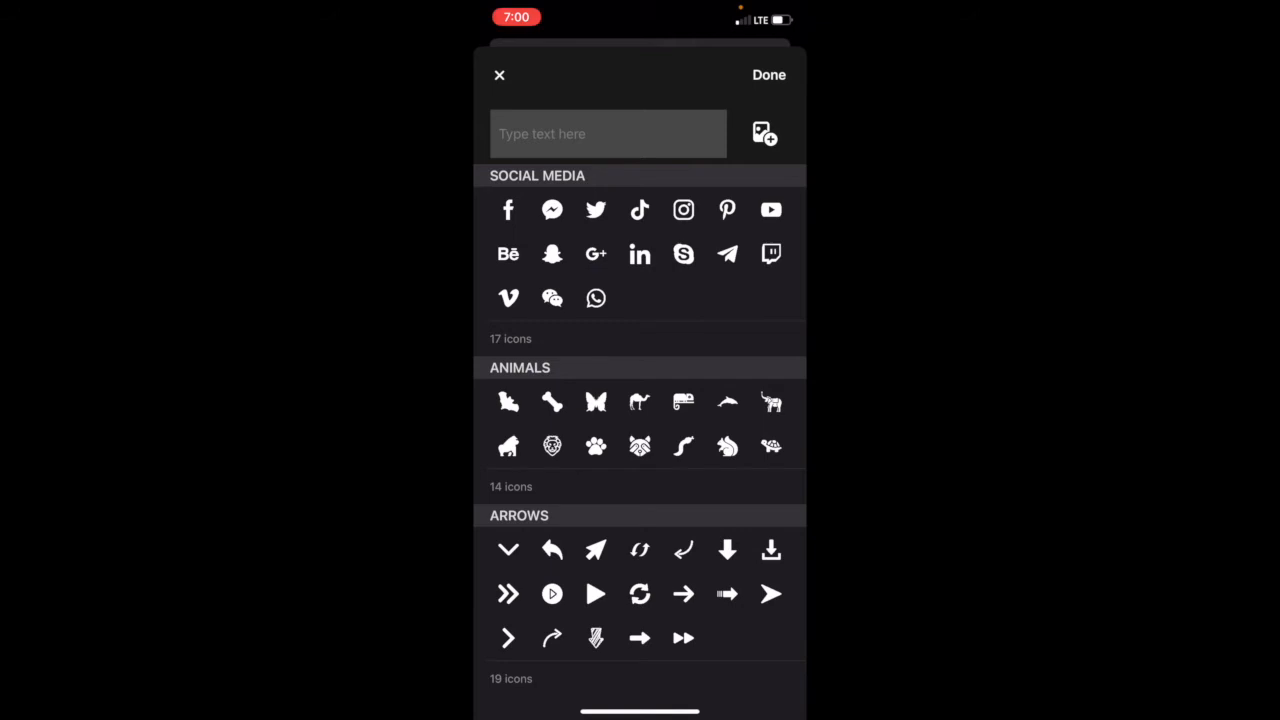
{"action": "left_click", "coordinate": [684, 210]}
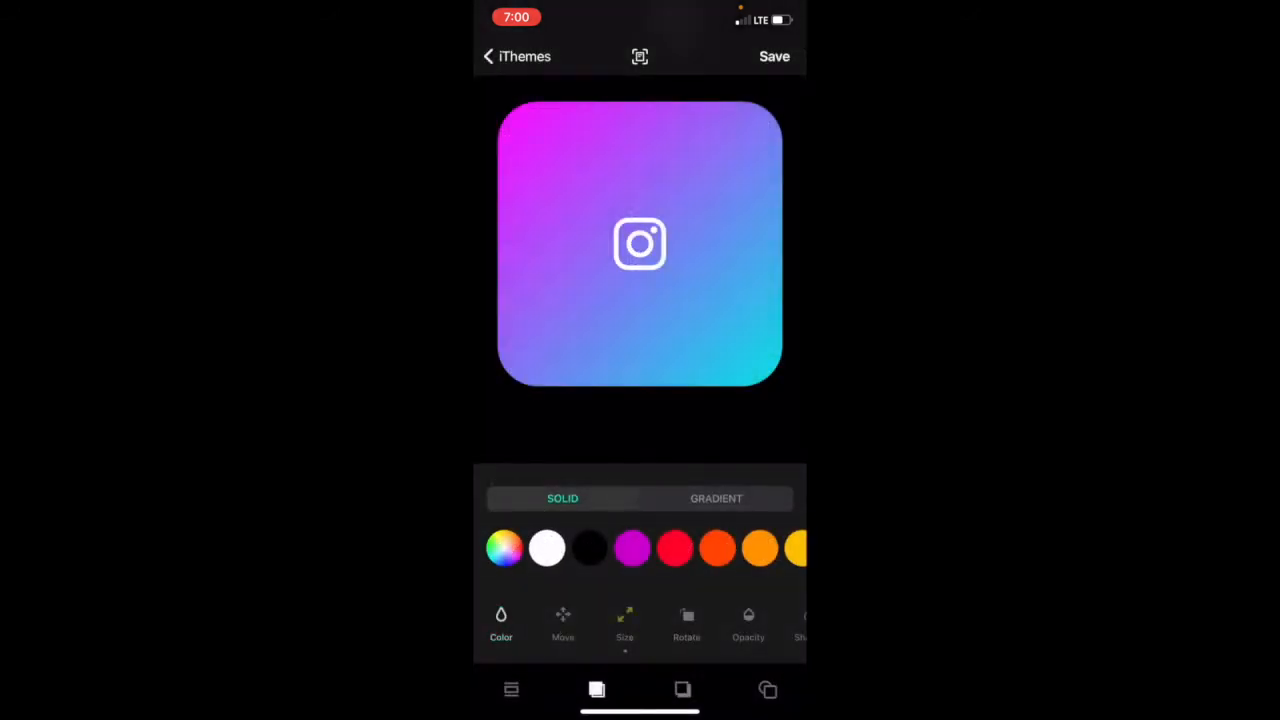
Enlarge the Instagram glyph, colour it black, and give the icon a solid white background.
{"action": "left_click", "coordinate": [624, 620]}
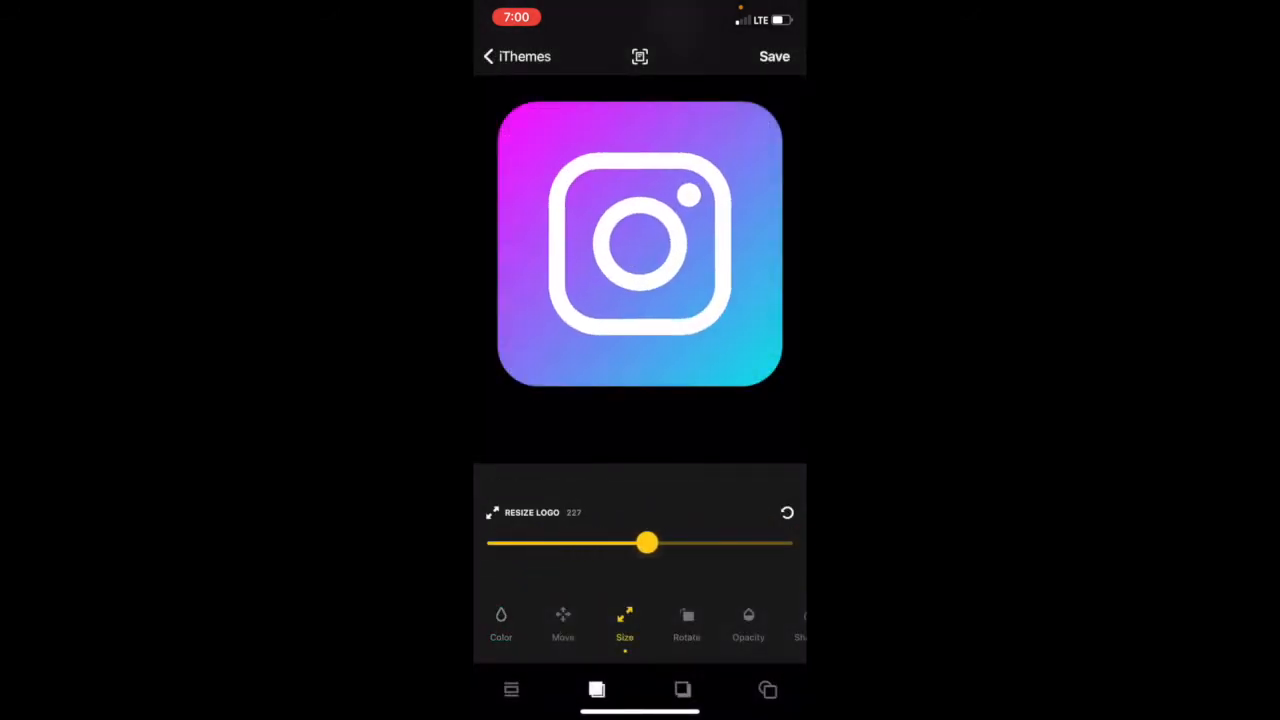
{"action": "left_click_drag", "start_coordinate": [648, 544], "coordinate": [688, 544]}
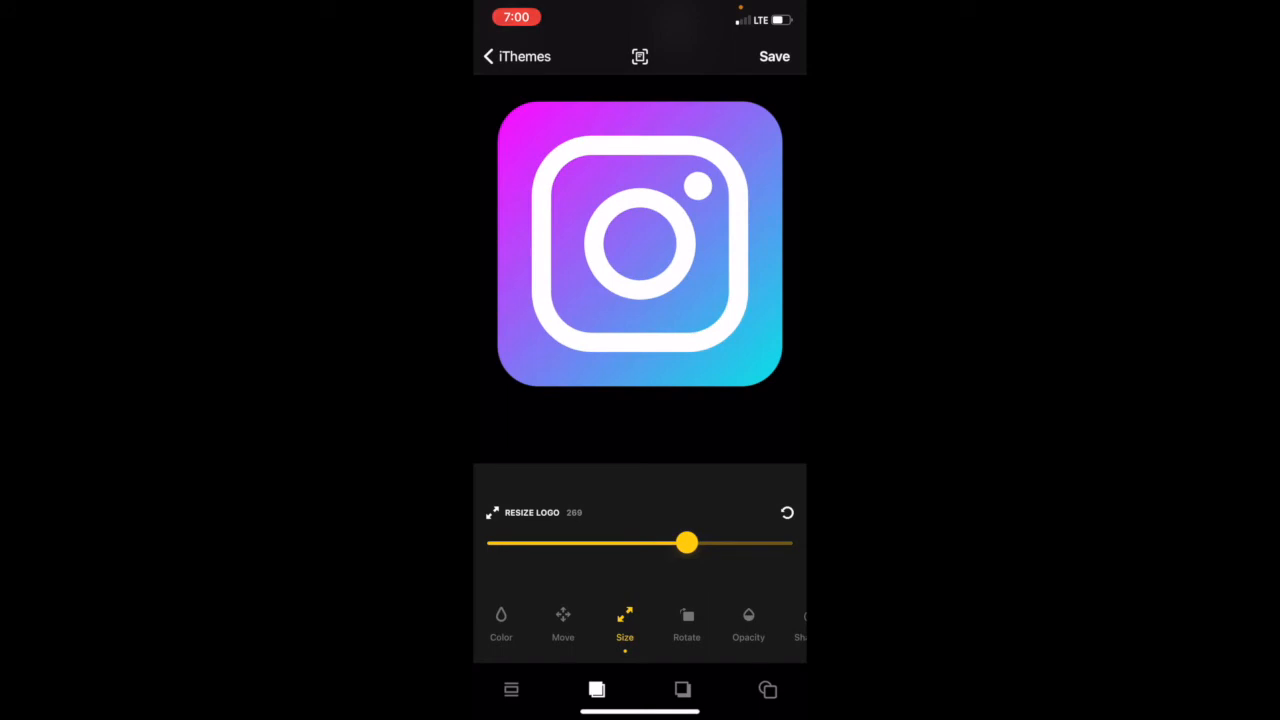
{"action": "left_click", "coordinate": [500, 620]}
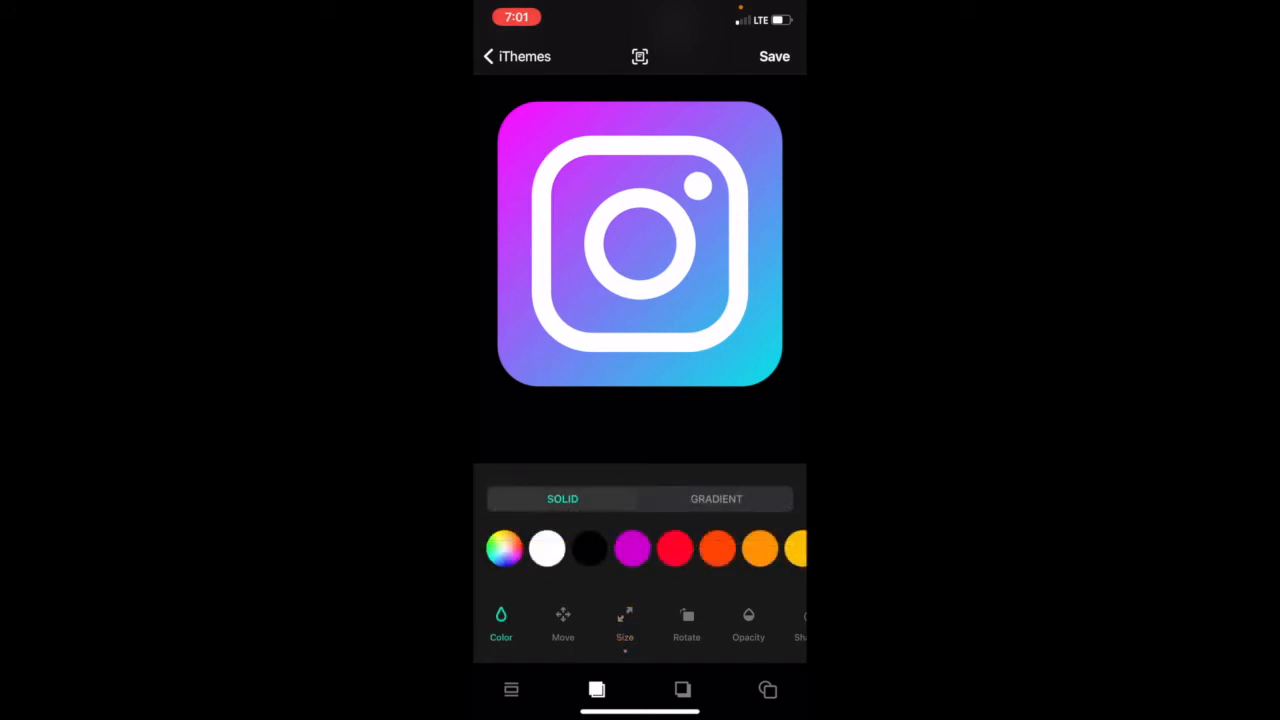
{"action": "left_click", "coordinate": [588, 548]}
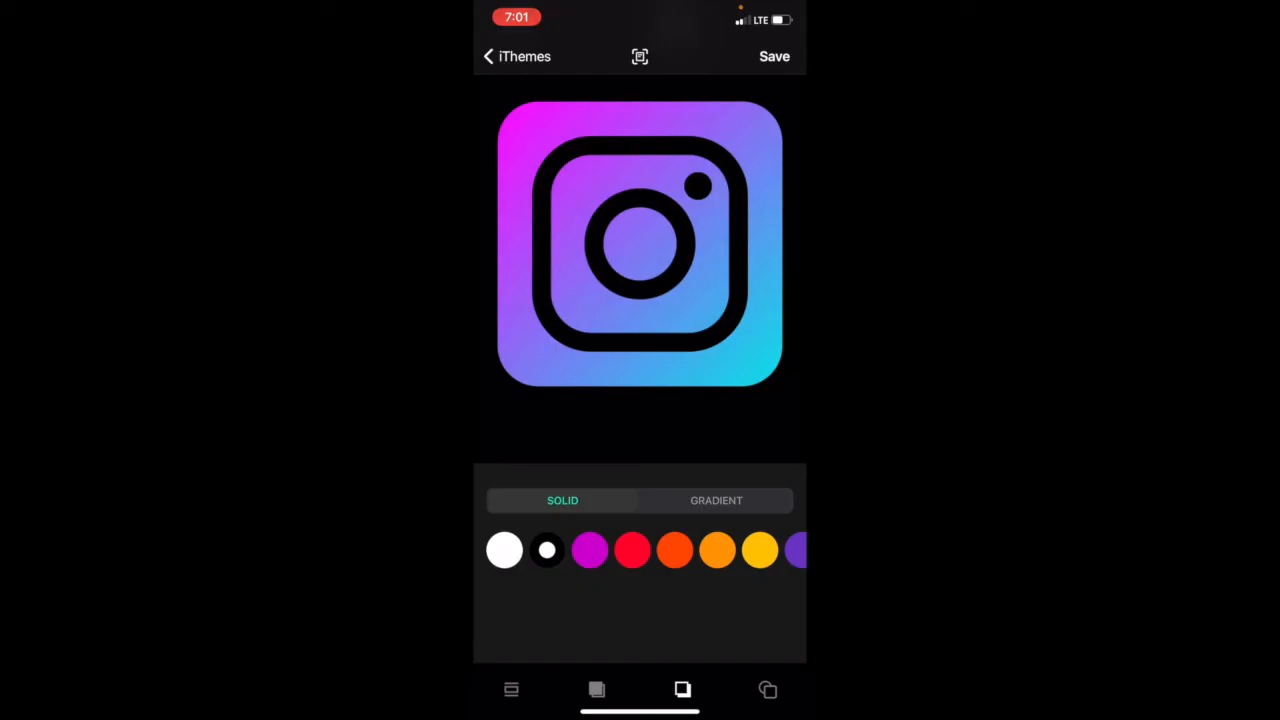
{"action": "left_click", "coordinate": [504, 550]}
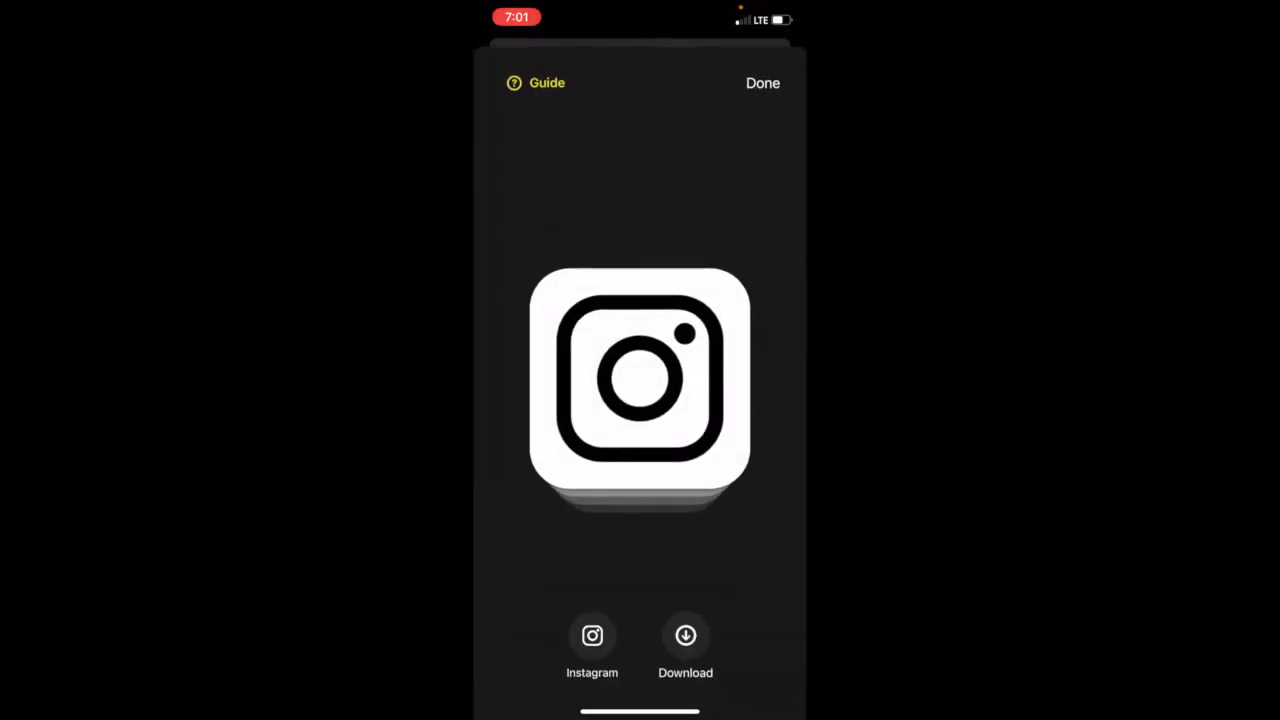
Download the finished black-on-white Instagram icon to the phone and leave the editor.
{"action": "left_click", "coordinate": [684, 636]}
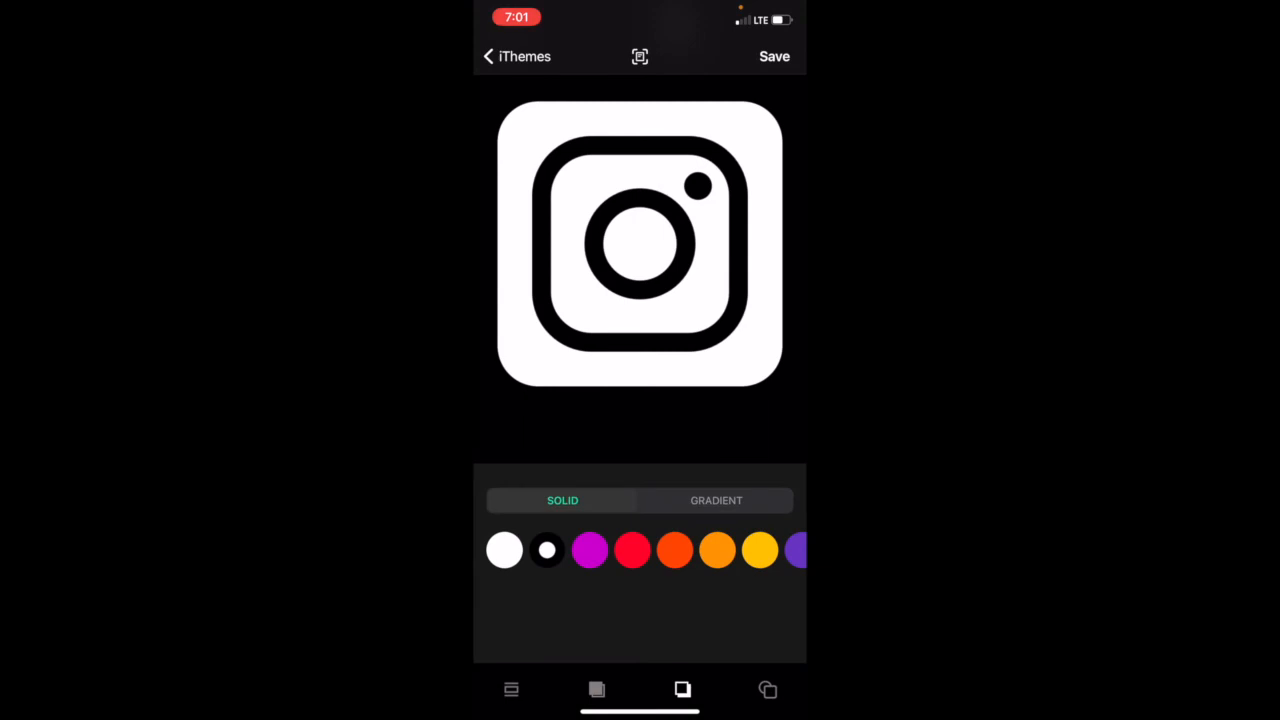
{"action": "left_click", "coordinate": [488, 56]}
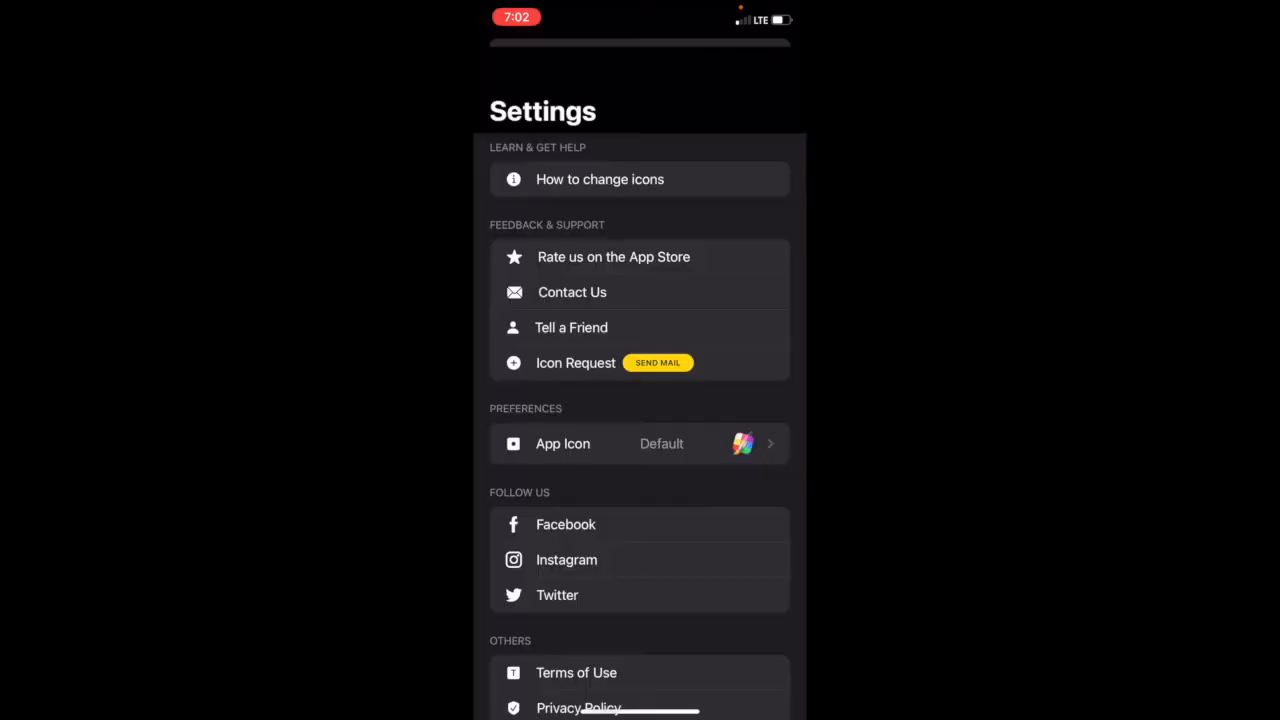
Page through the 'How to change icons' guide and return to the home screen.
{"action": "left_click", "coordinate": [600, 180]}
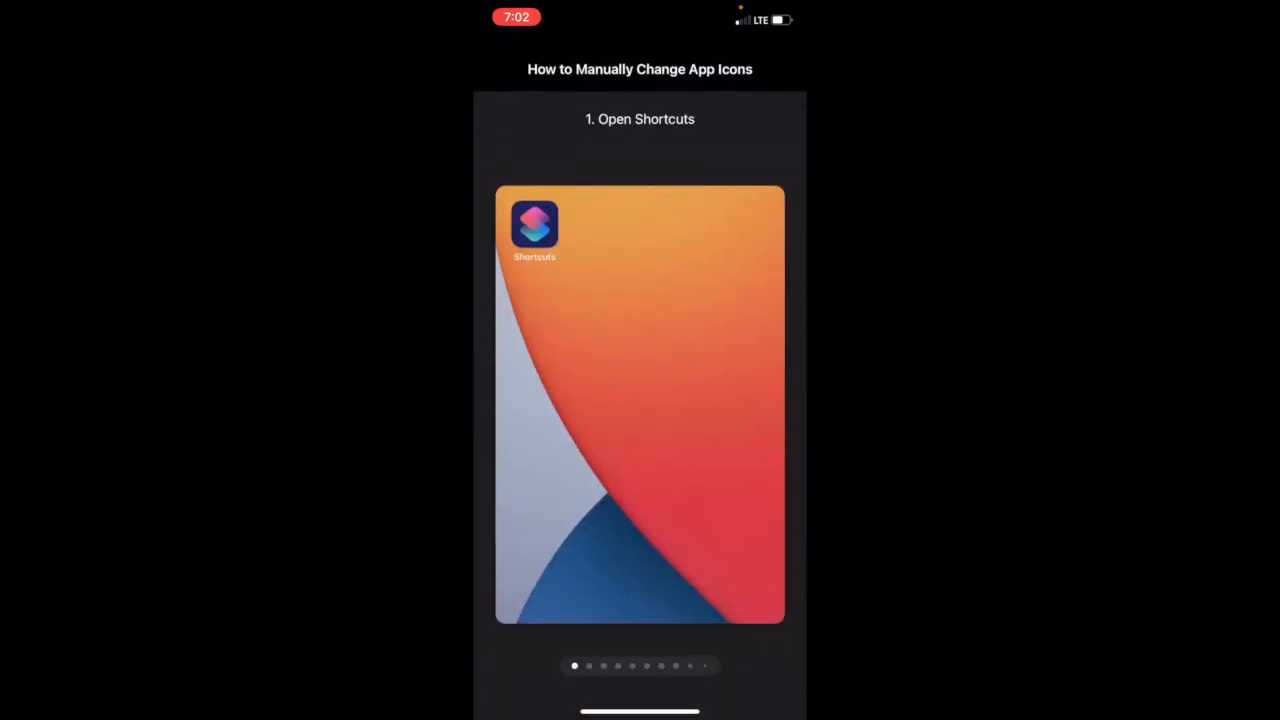
{"action": "left_click", "coordinate": [536, 230]}
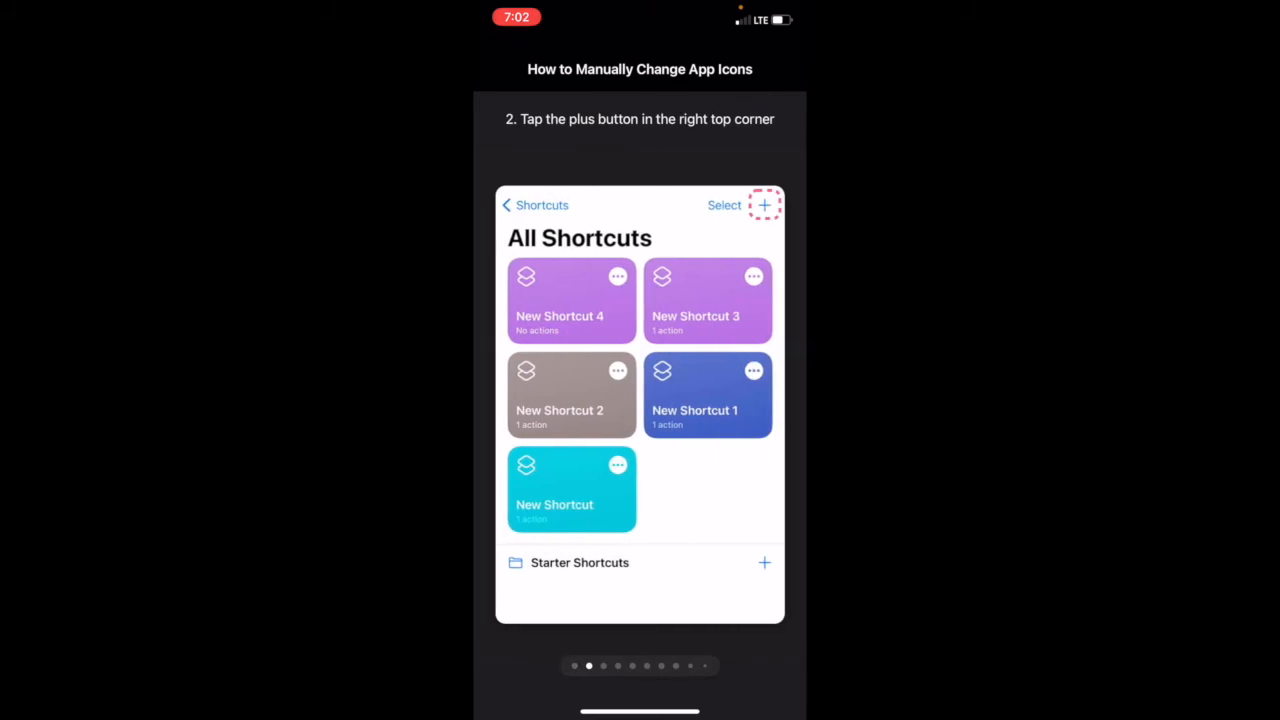
{"action": "left_click", "coordinate": [764, 204]}
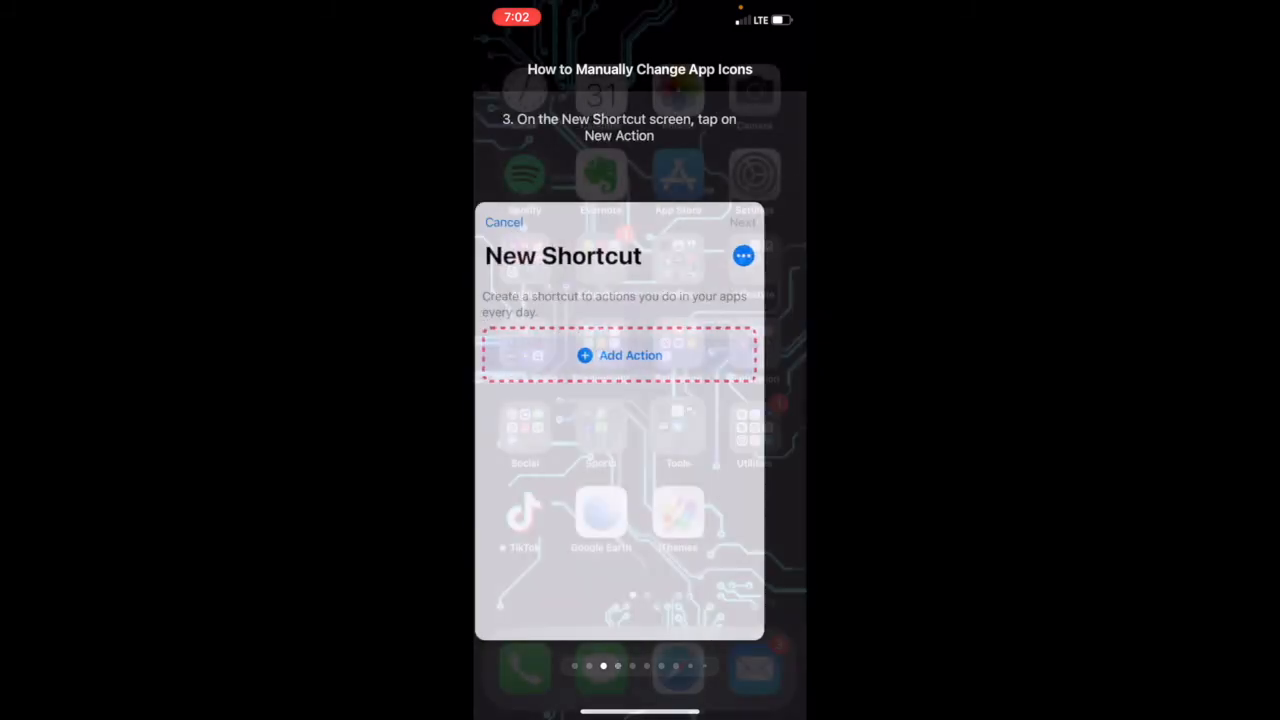
{"action": "left_click", "coordinate": [504, 222]}
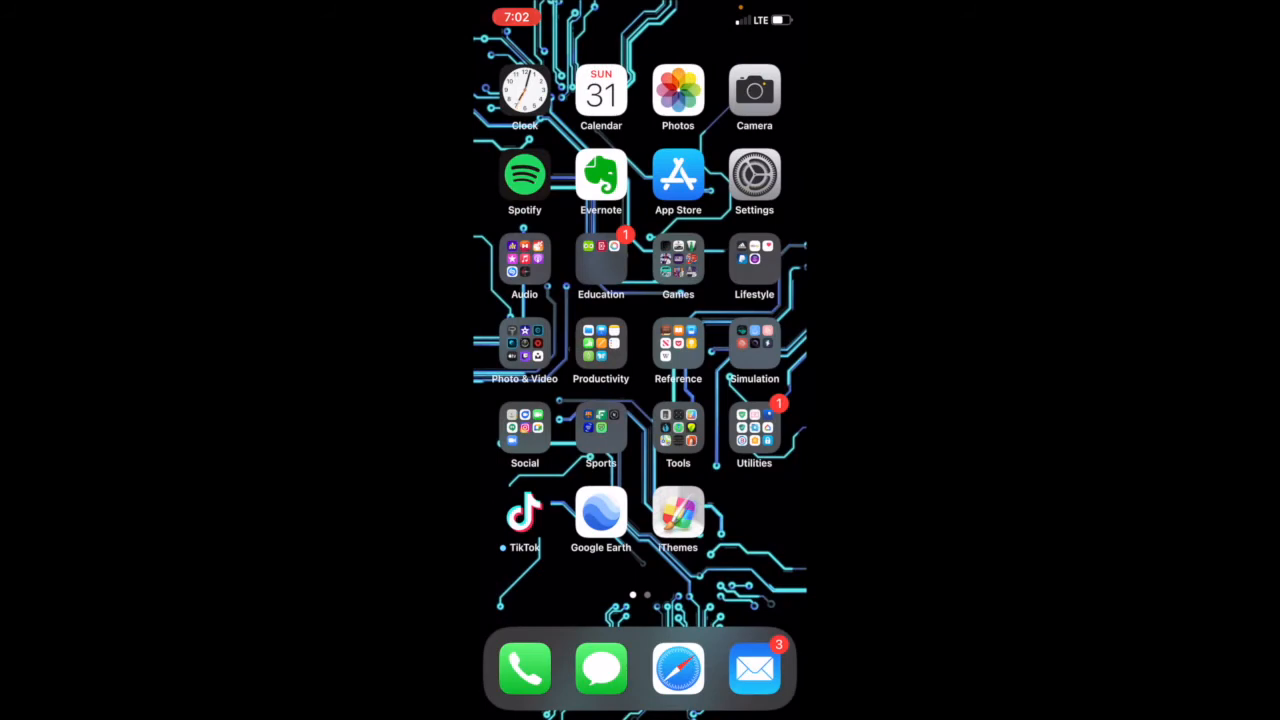
Start a new shortcut in Shortcuts with a Scripting Open App action.
{"action": "left_click", "coordinate": [754, 432]}
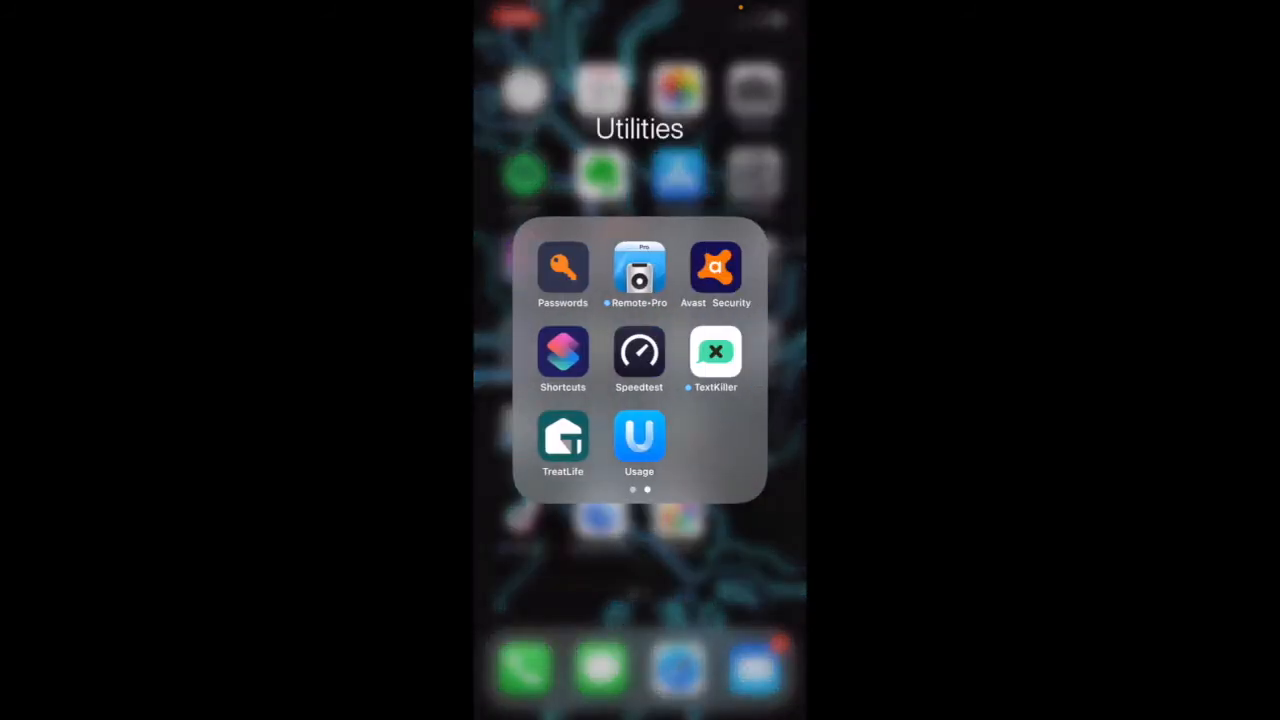
{"action": "left_click", "coordinate": [562, 352]}
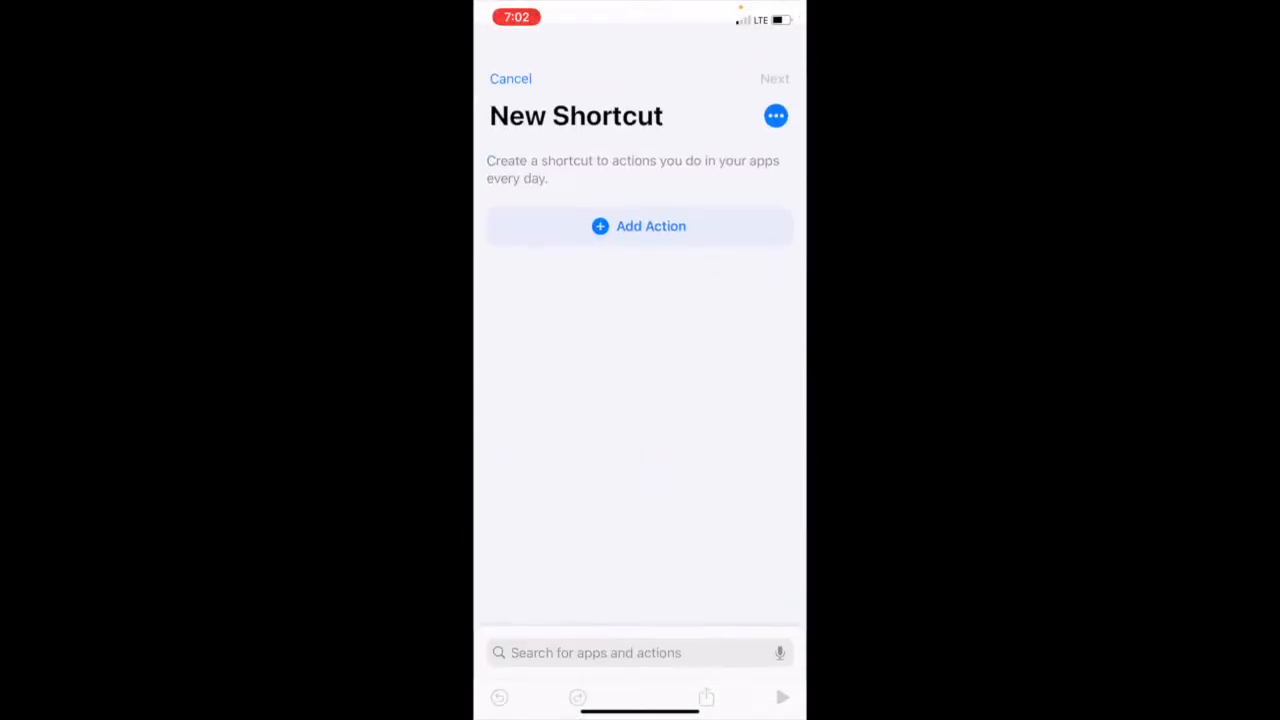
{"action": "left_click", "coordinate": [640, 224]}
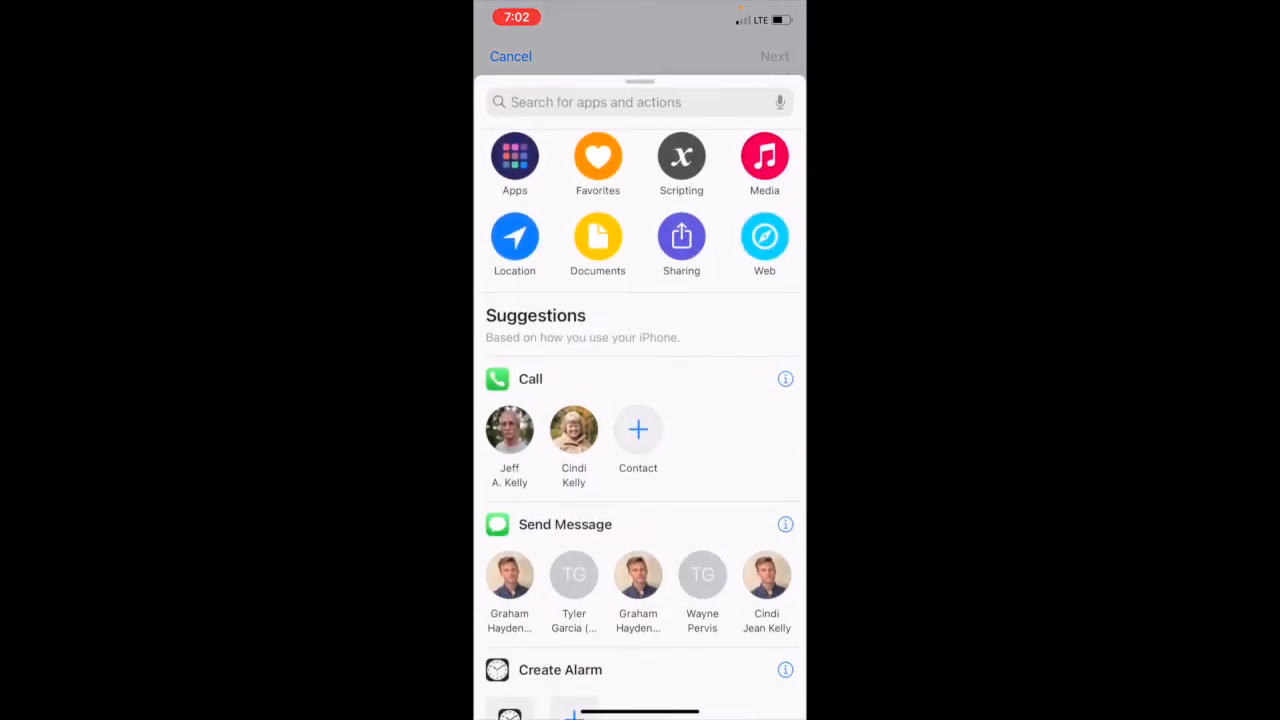
{"action": "left_click", "coordinate": [680, 156]}
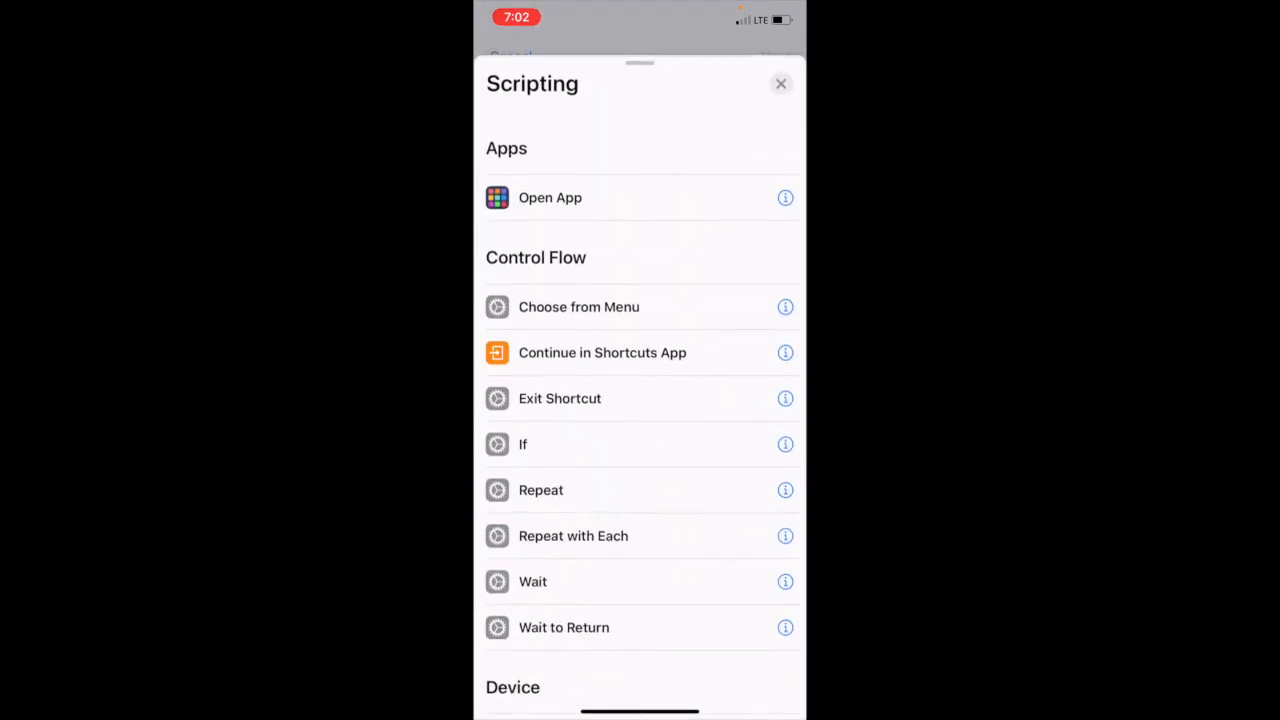
{"action": "left_click", "coordinate": [550, 198]}
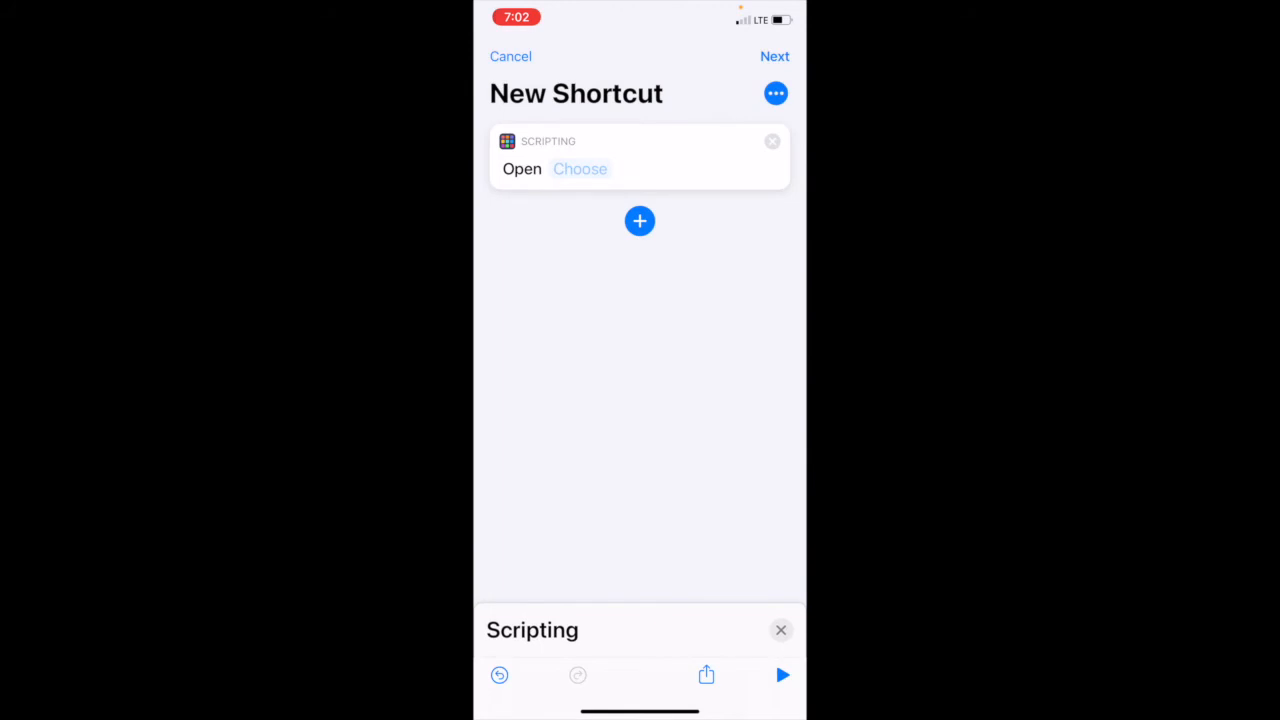
Set the Open App action to open Instagram.
{"action": "left_click", "coordinate": [580, 168]}
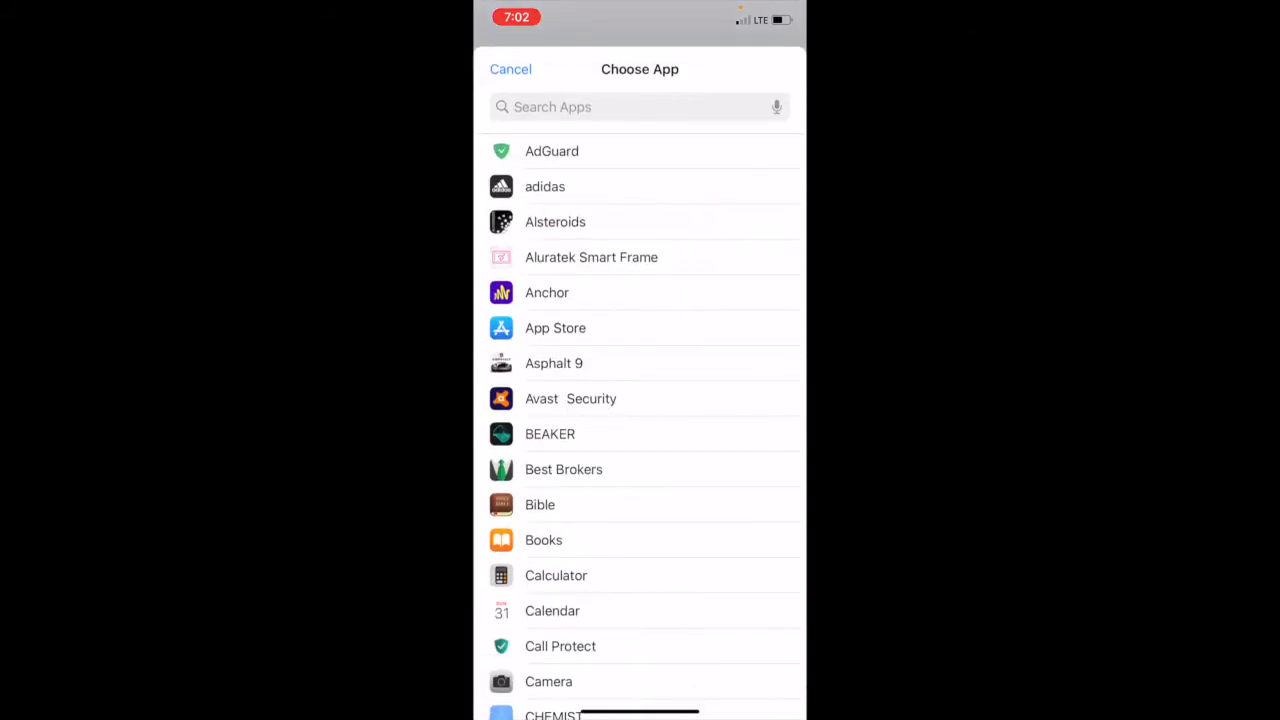
{"action": "scroll", "scroll_direction": "down", "scroll_amount": 3}
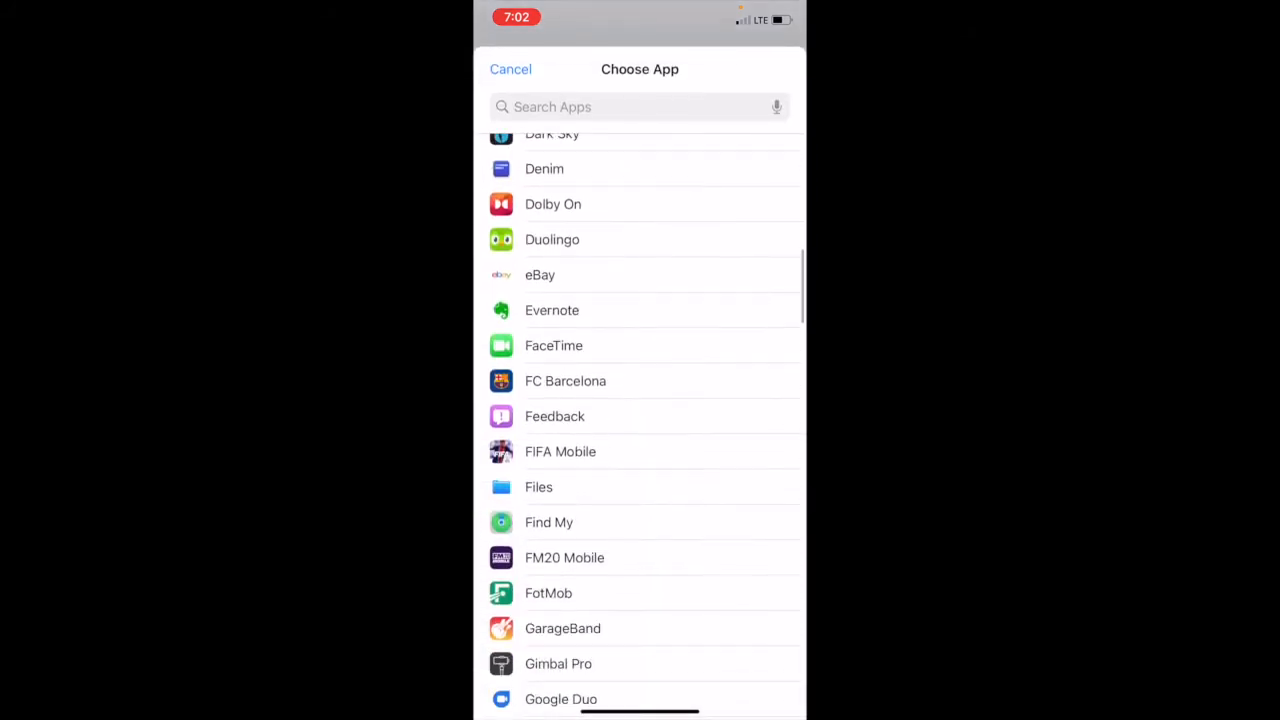
{"action": "scroll", "scroll_direction": "down", "scroll_amount": 3}
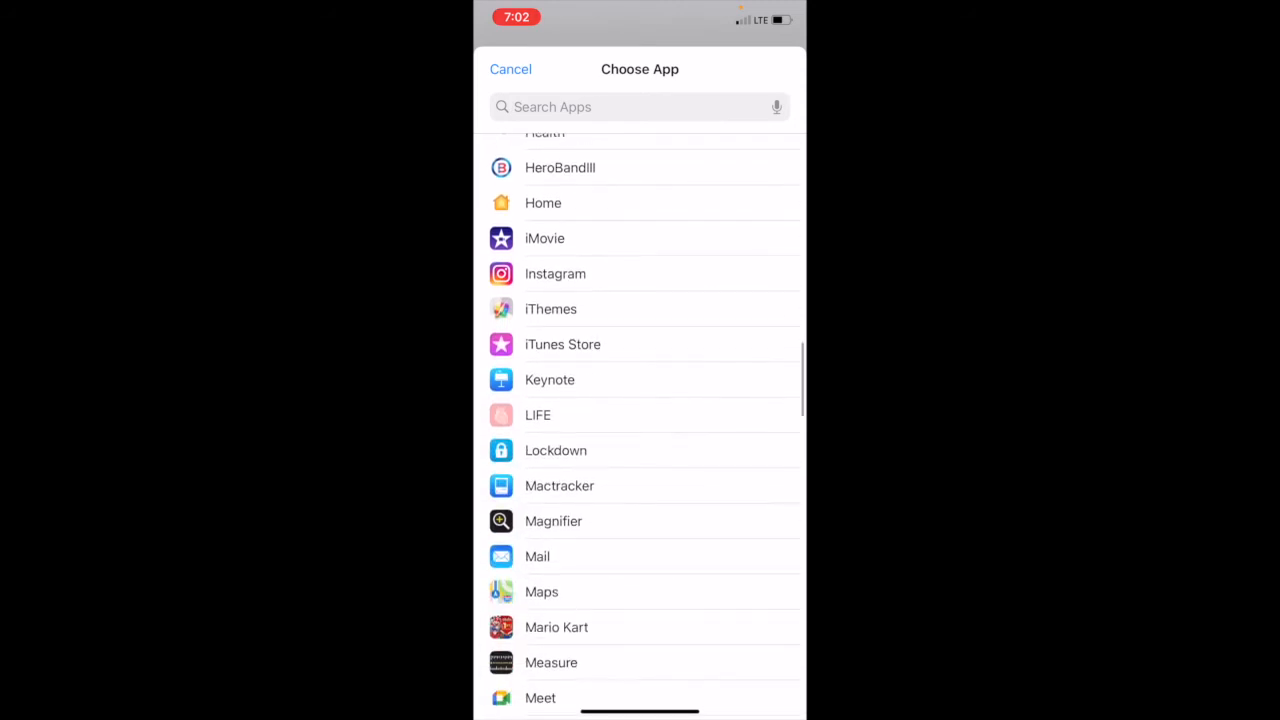
{"action": "left_click", "coordinate": [556, 272]}
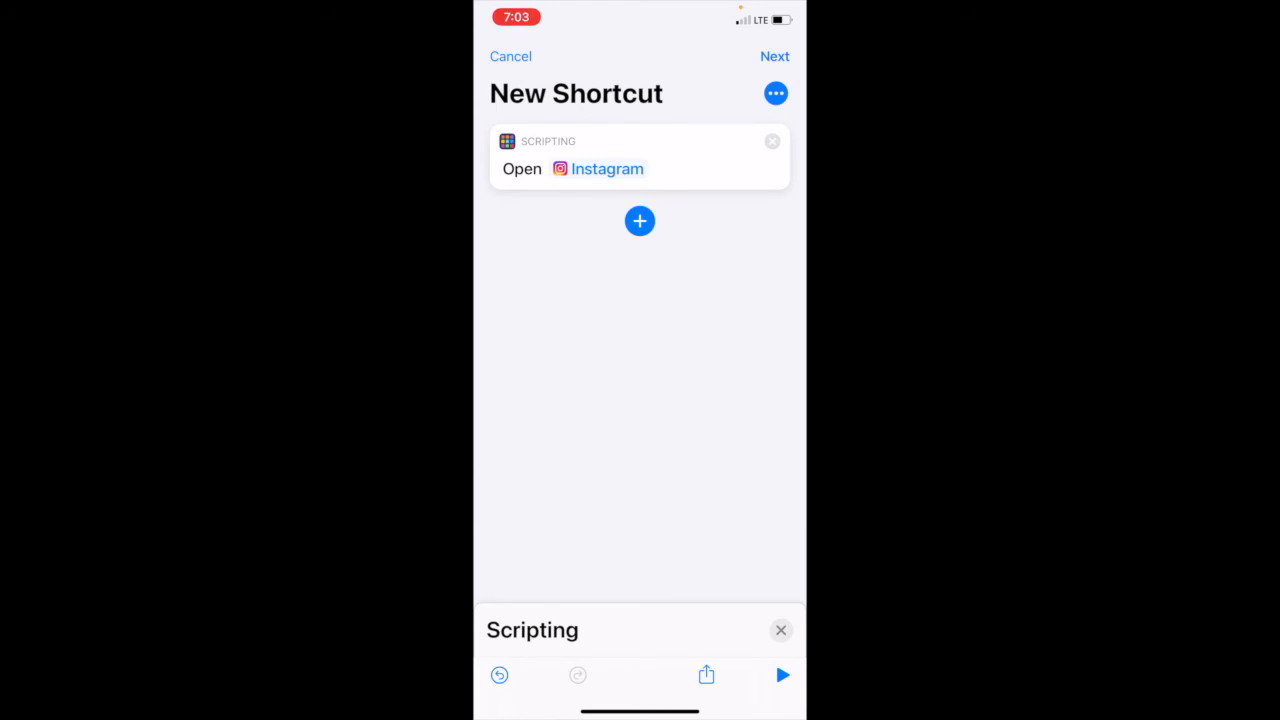
Add the shortcut to the home screen using the saved black-and-white Instagram icon from Photos.
{"action": "left_click", "coordinate": [776, 94]}
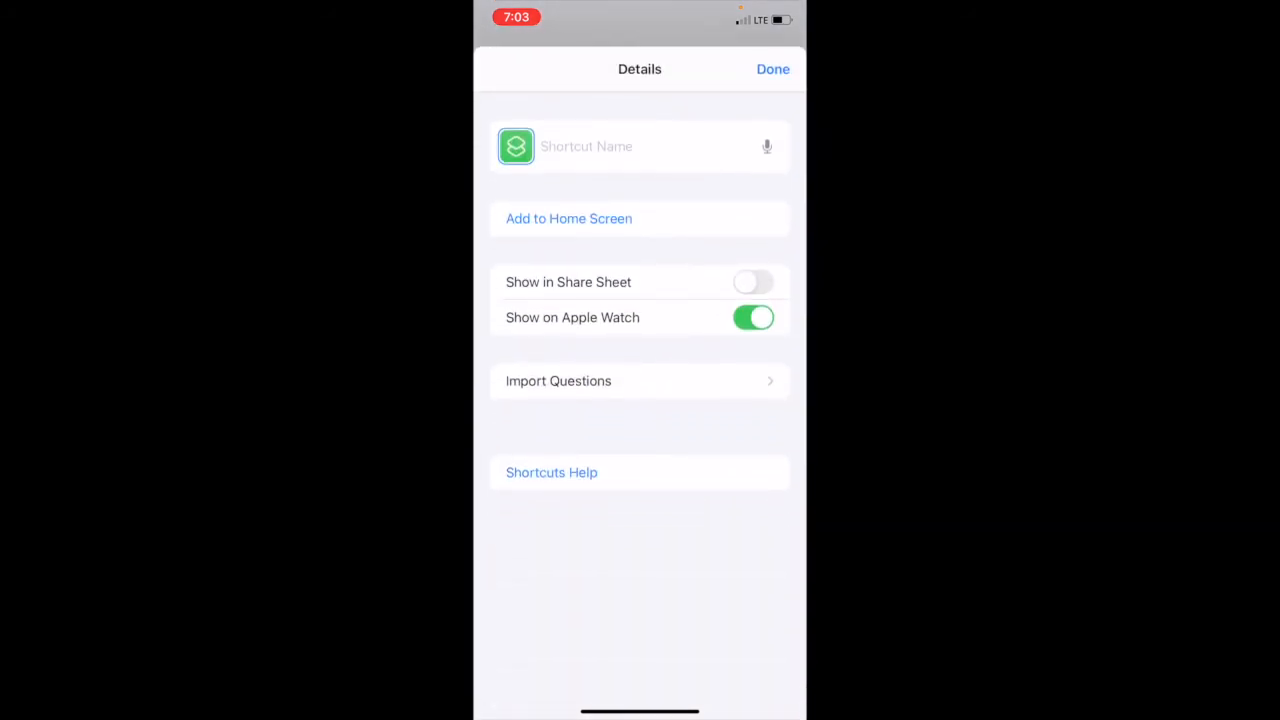
{"action": "left_click", "coordinate": [568, 218]}
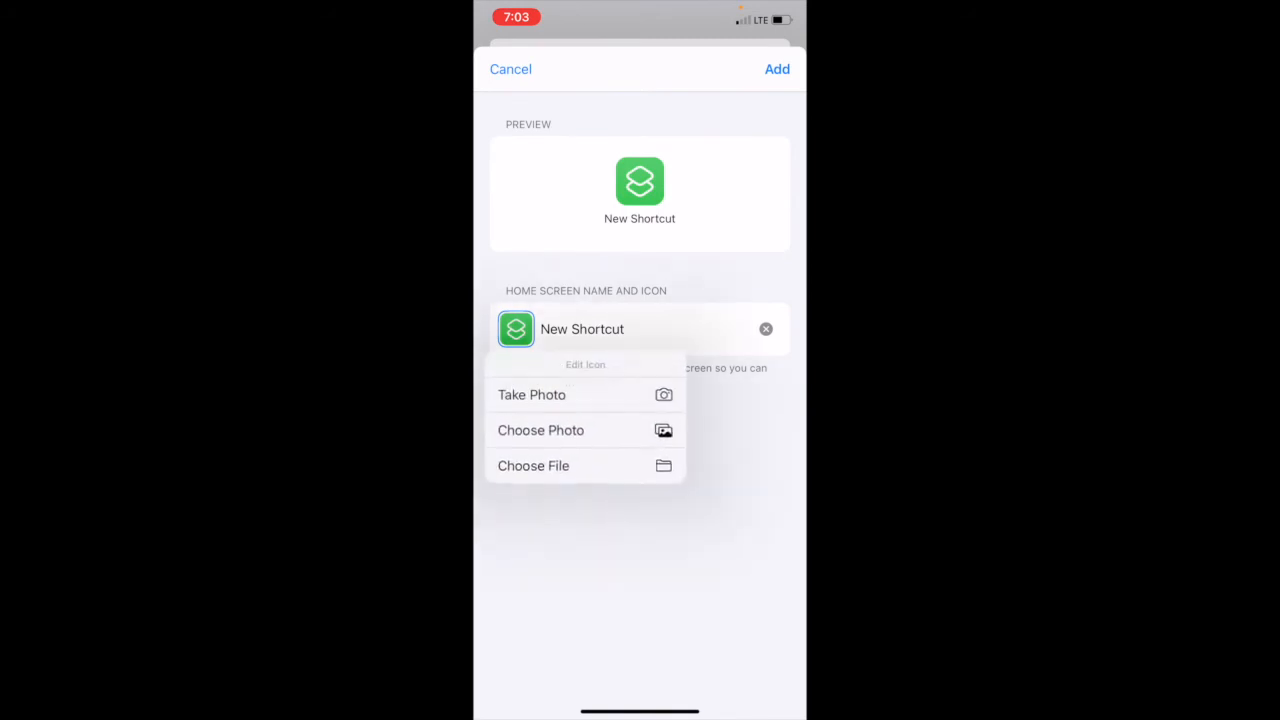
{"action": "left_click", "coordinate": [540, 430]}
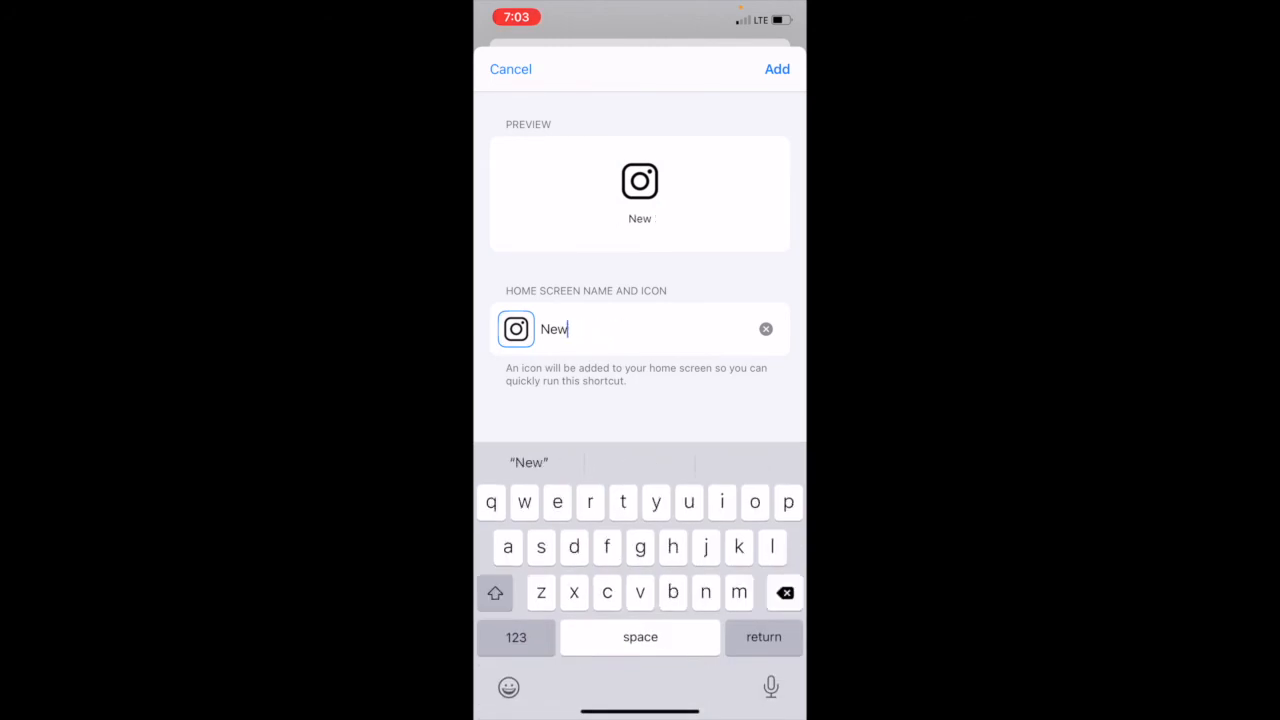
{"action": "left_click", "coordinate": [510, 68]}
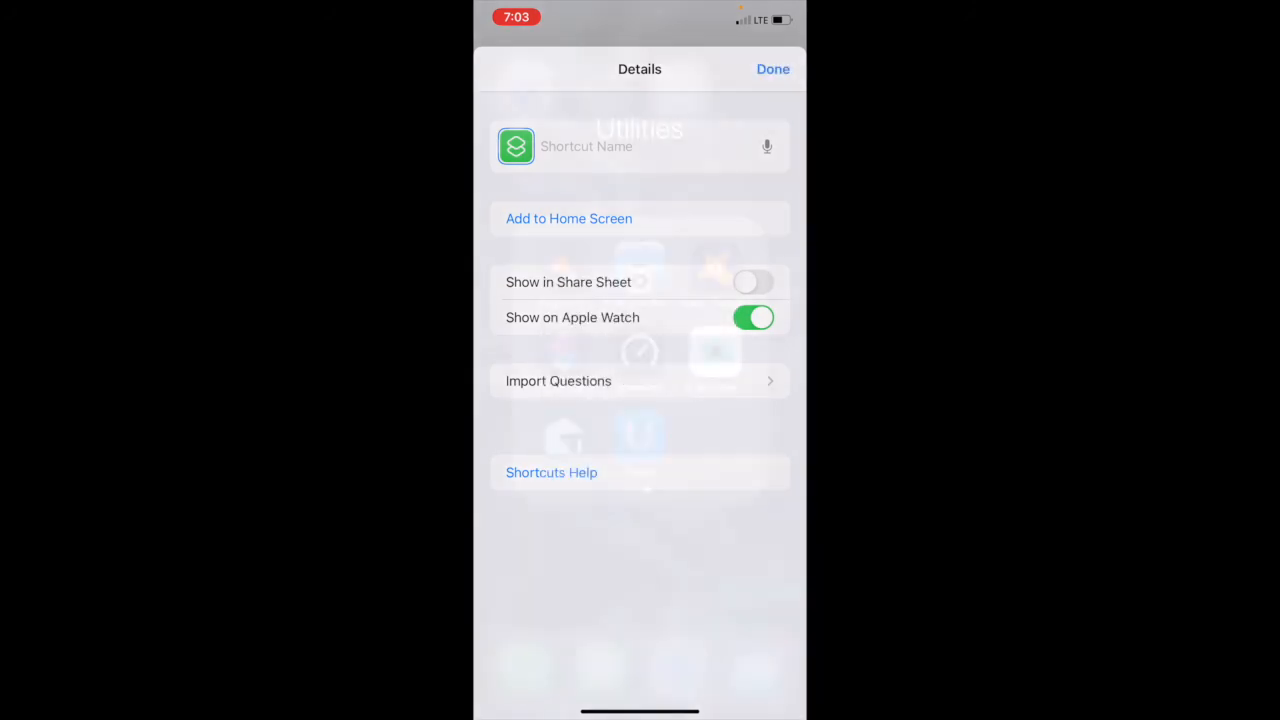
{"action": "left_click", "coordinate": [772, 68]}
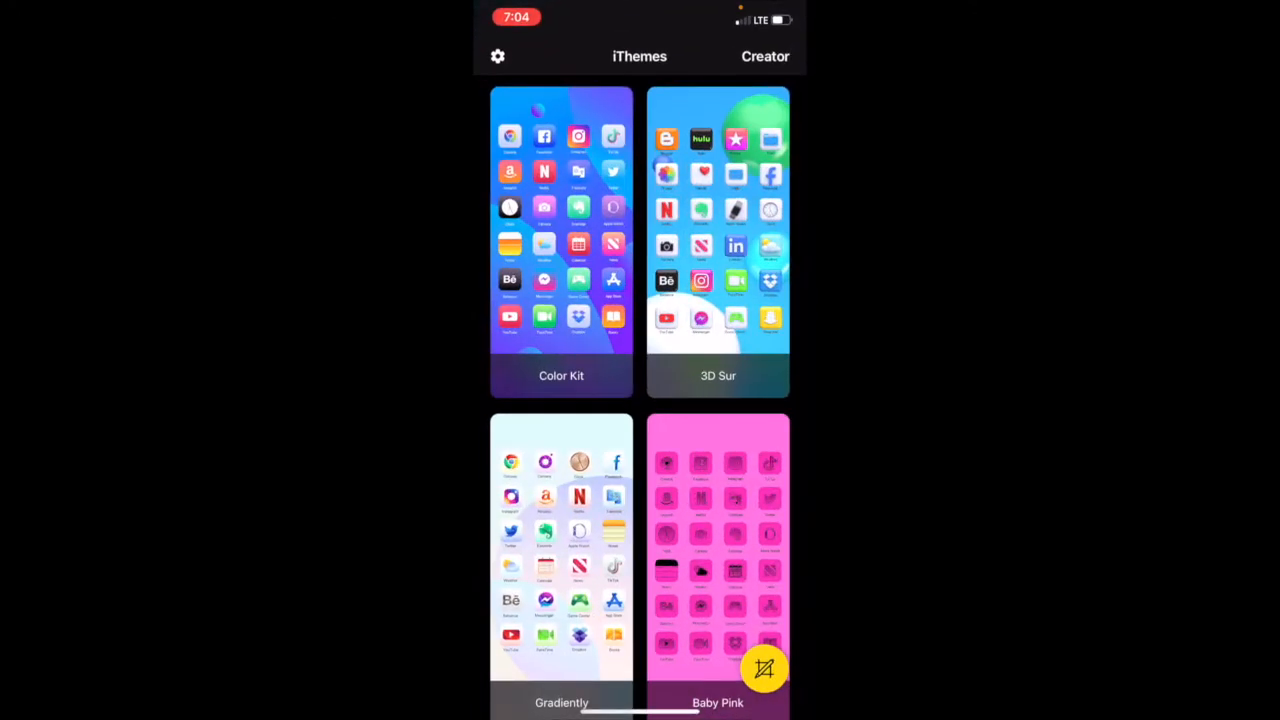
Show the iThemes Settings page.
{"action": "left_click", "coordinate": [496, 56]}
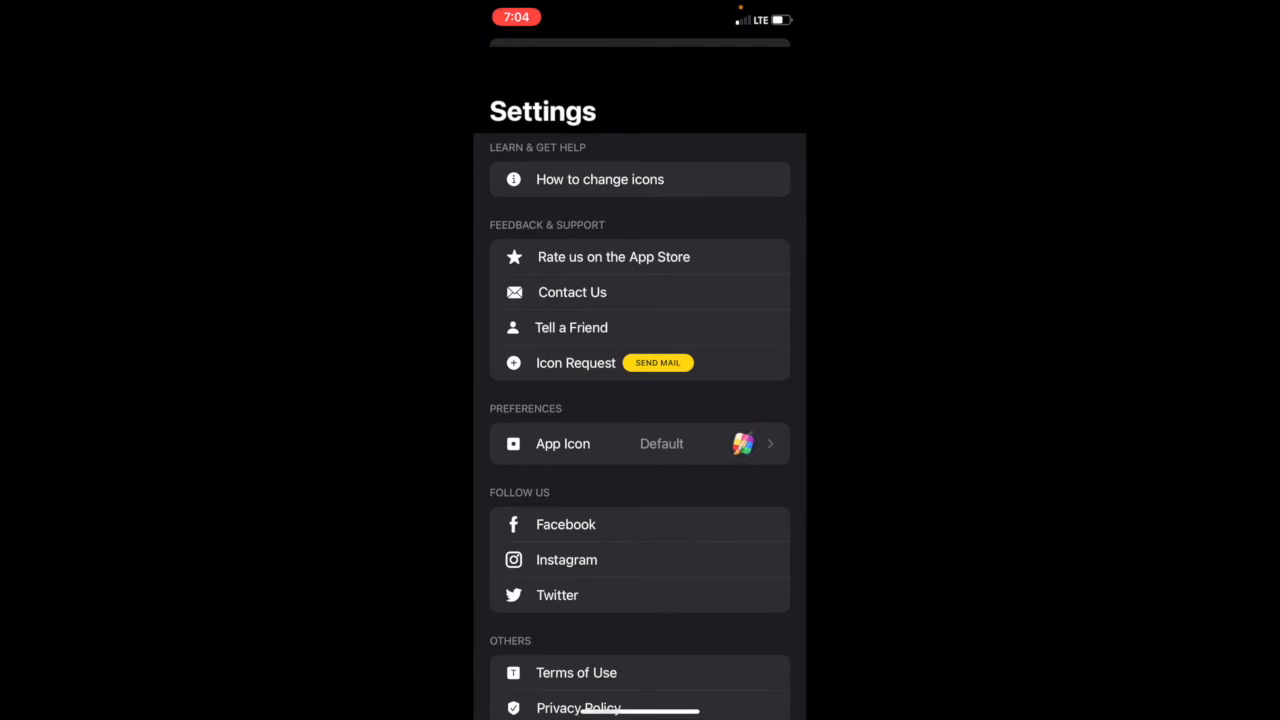